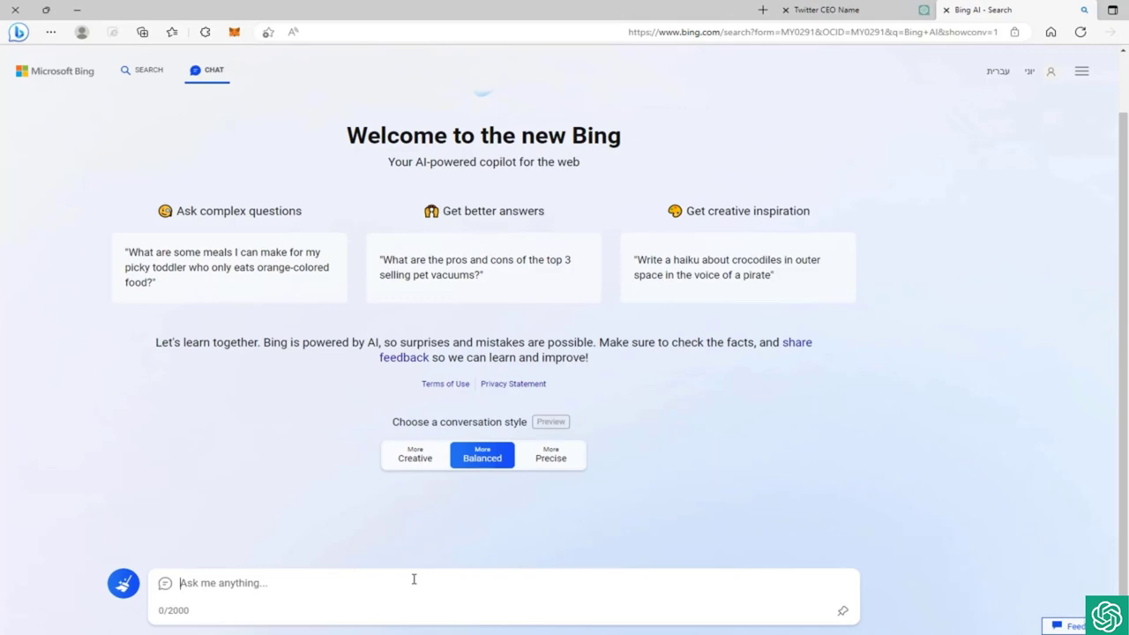
mouse_move(985, 203)
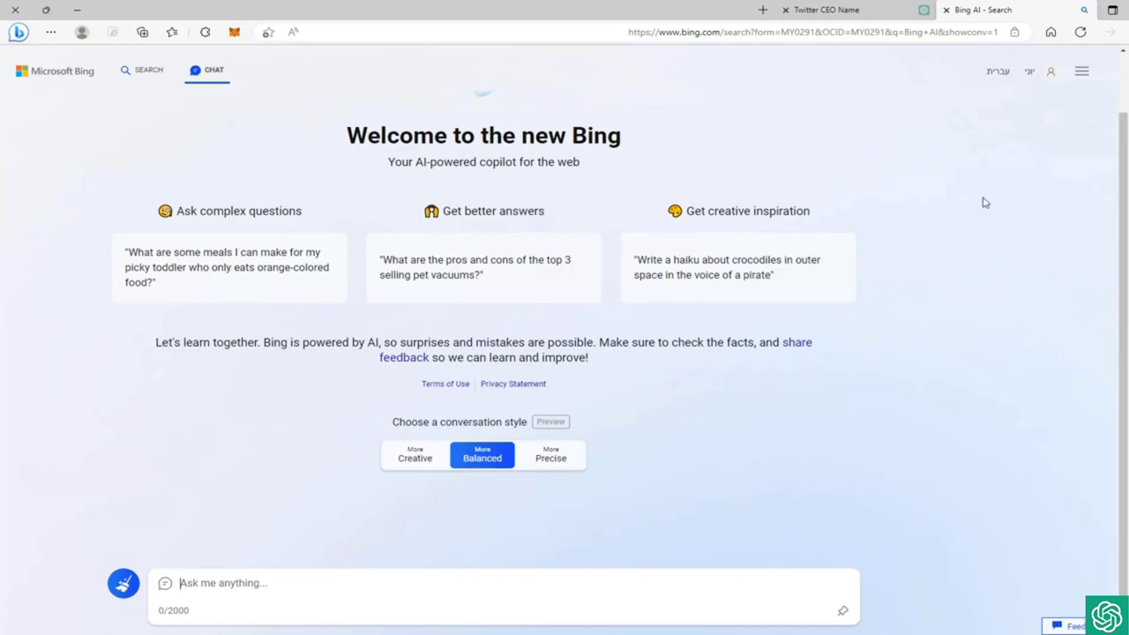
Step: Enter "Who is the CEO of twitter?" into the chat box without sending it
scroll(up, 3)
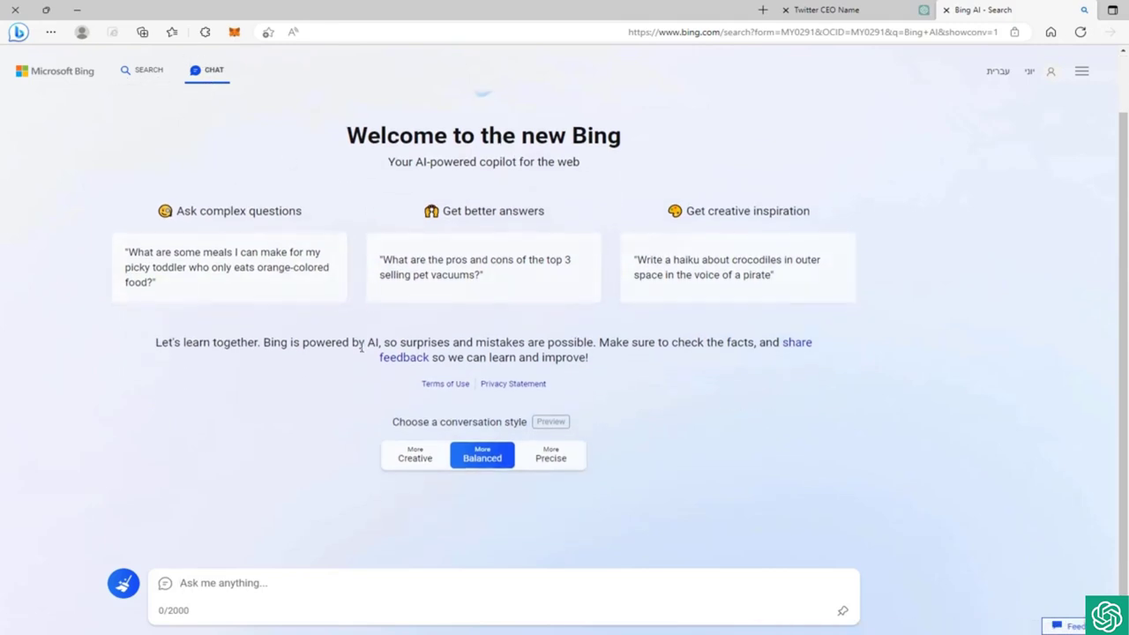
mouse_move(621, 473)
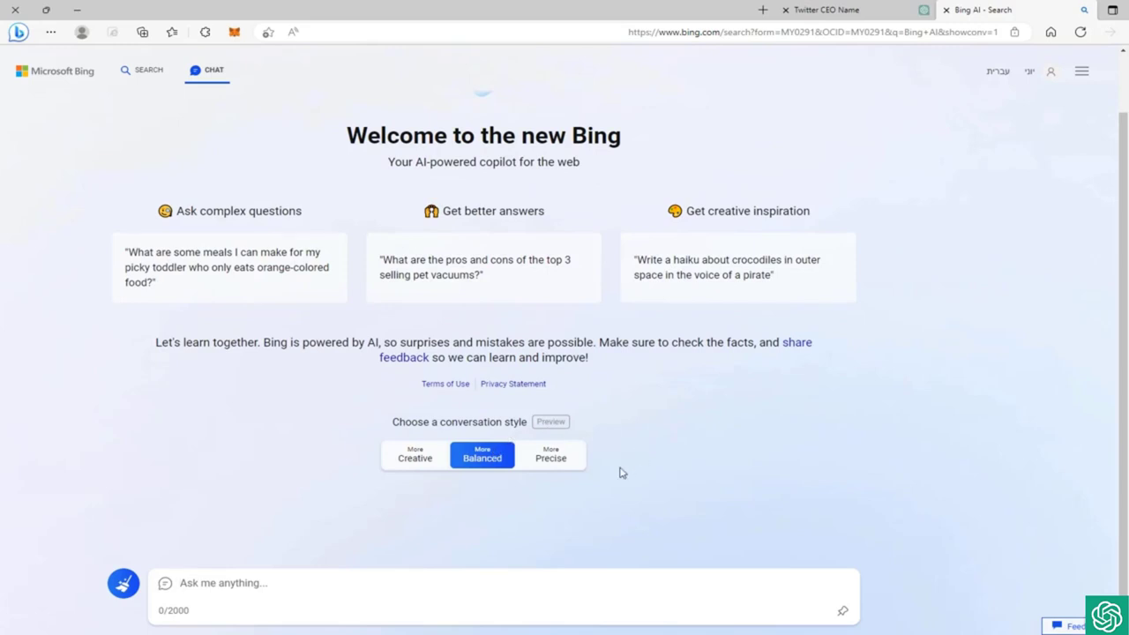
mouse_move(456, 483)
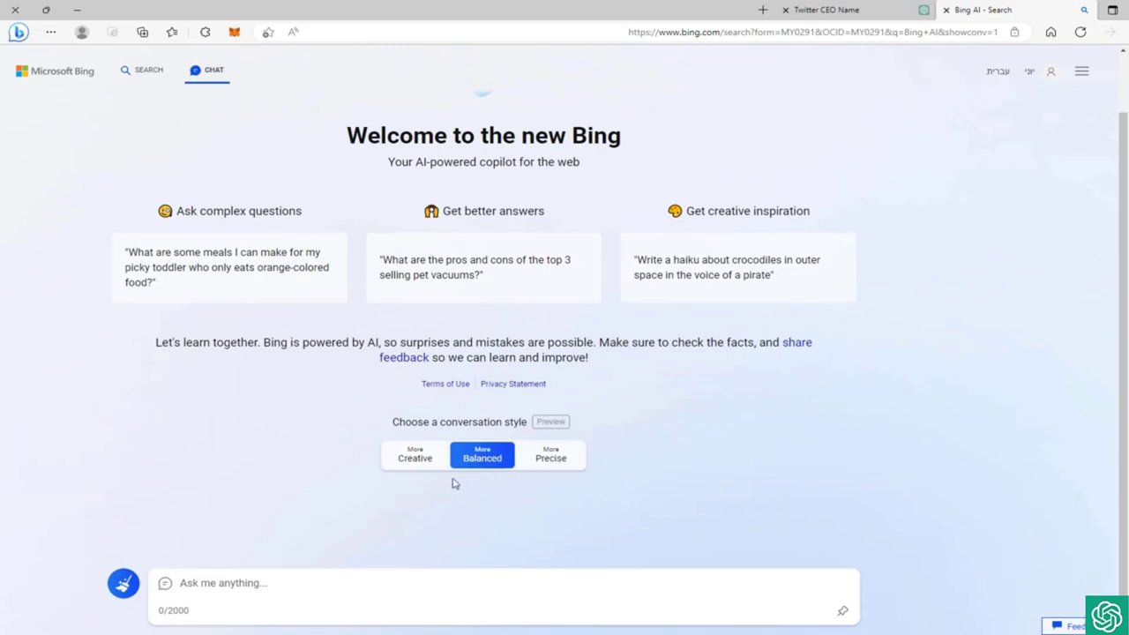
mouse_move(443, 475)
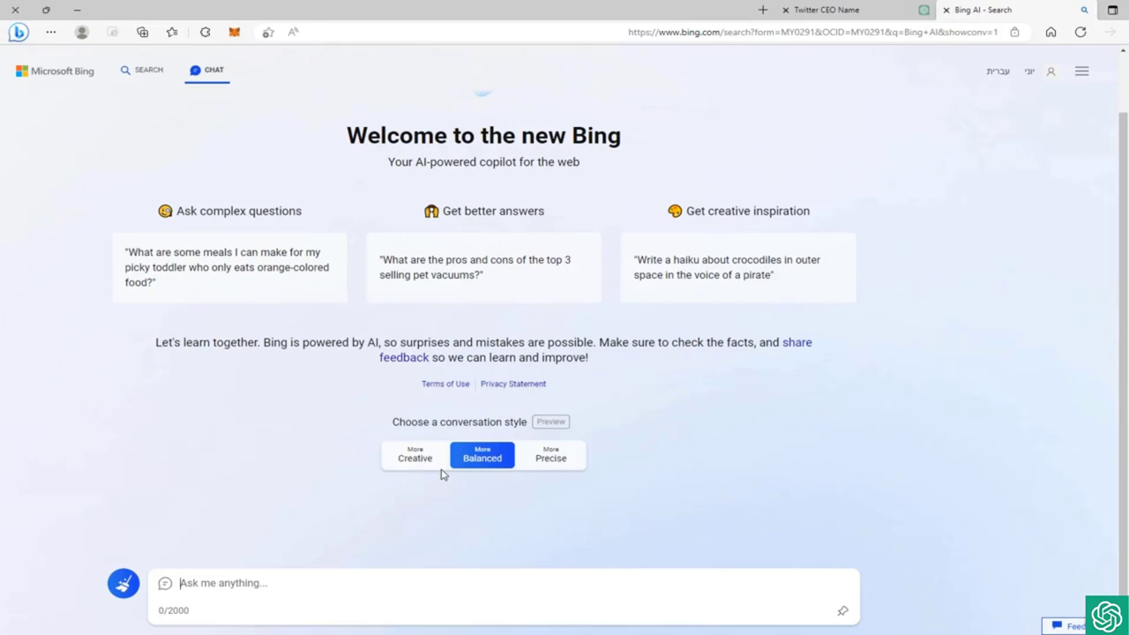
mouse_move(956, 230)
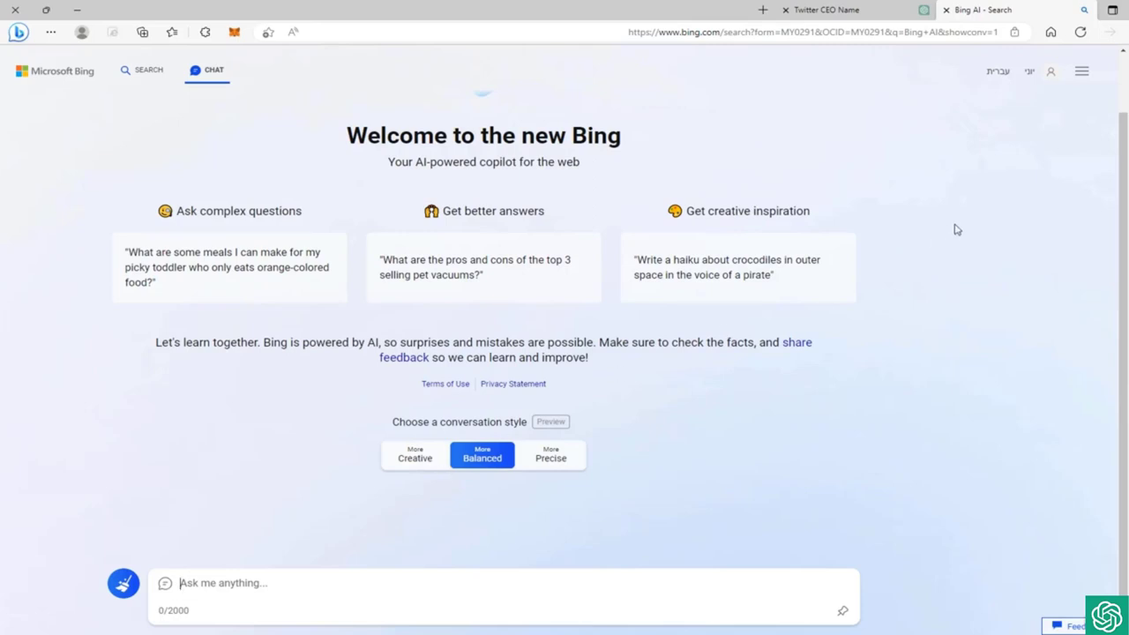
scroll(up, 3)
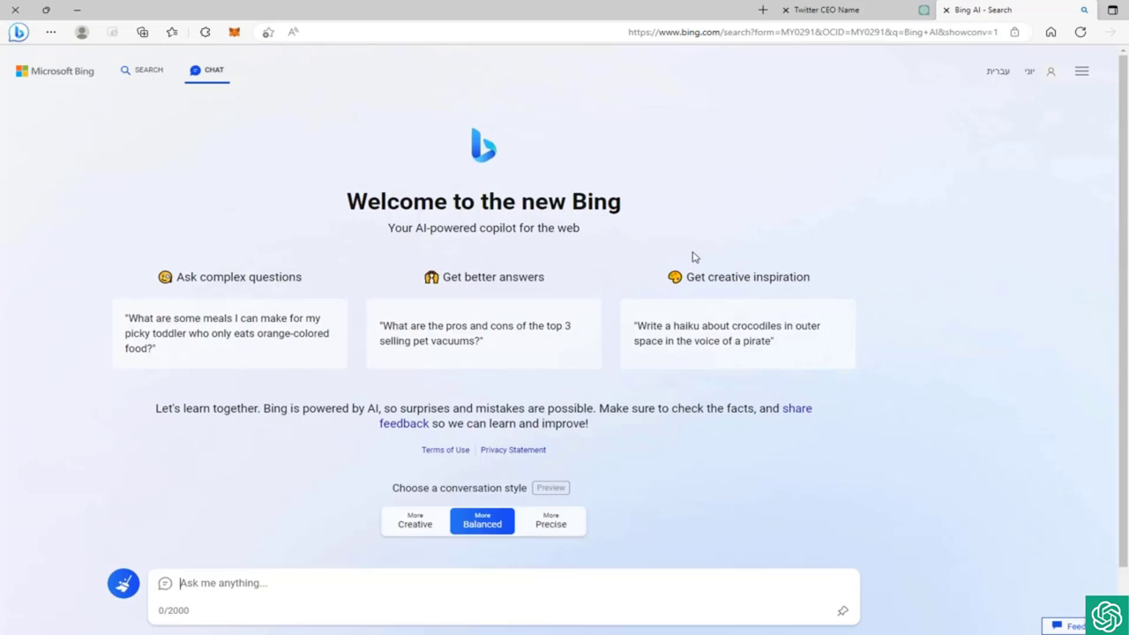
mouse_move(646, 247)
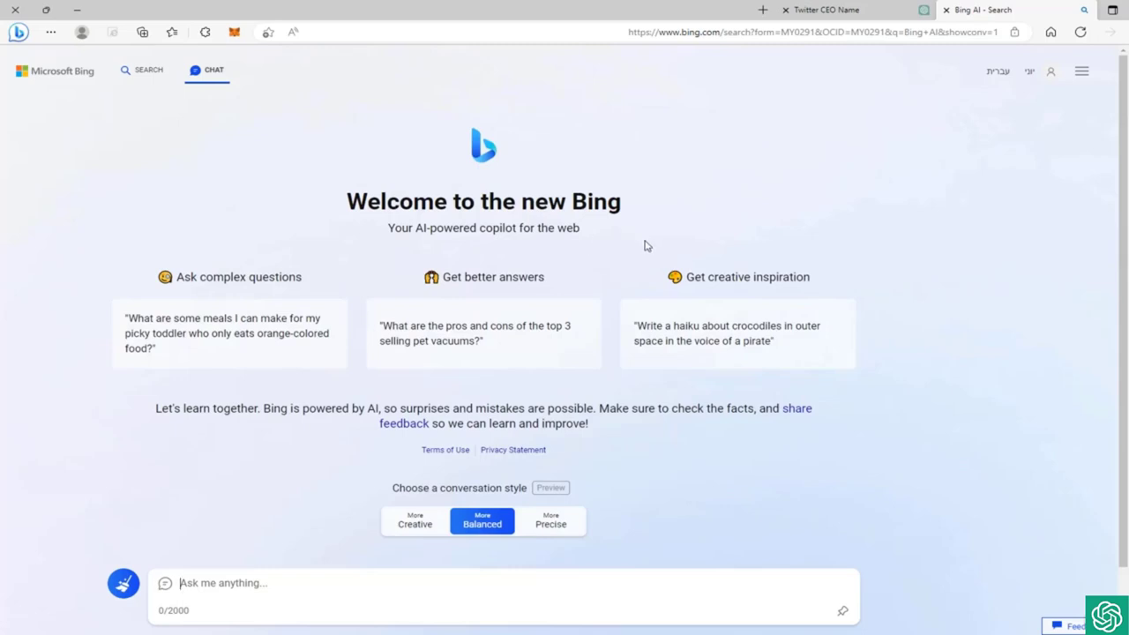
mouse_move(650, 300)
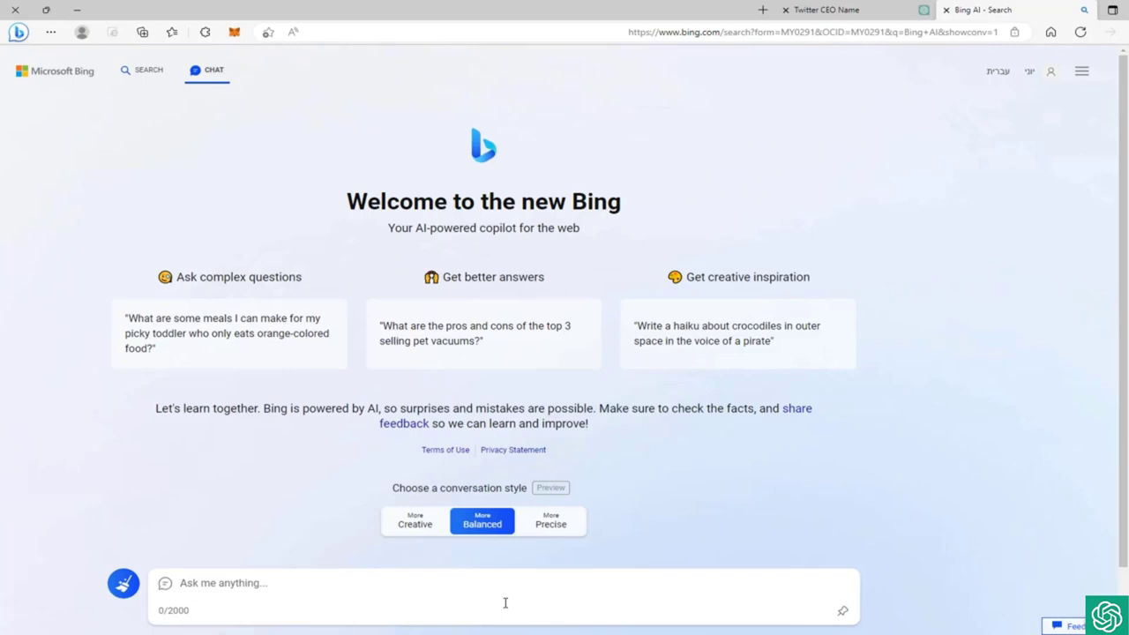
text(W)
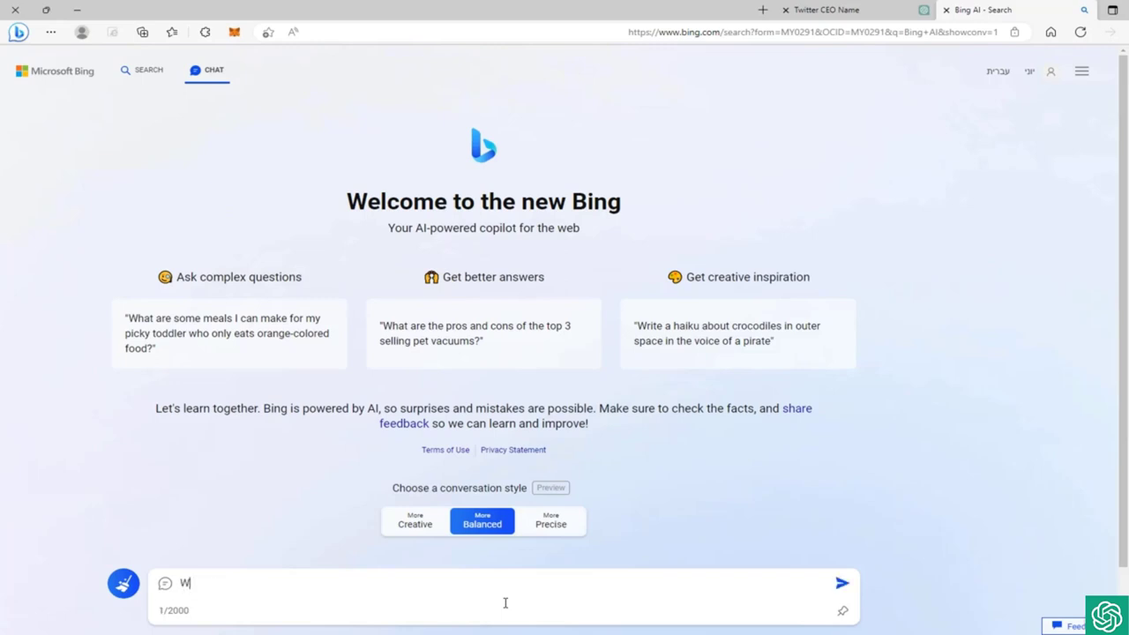
text(ho is t)
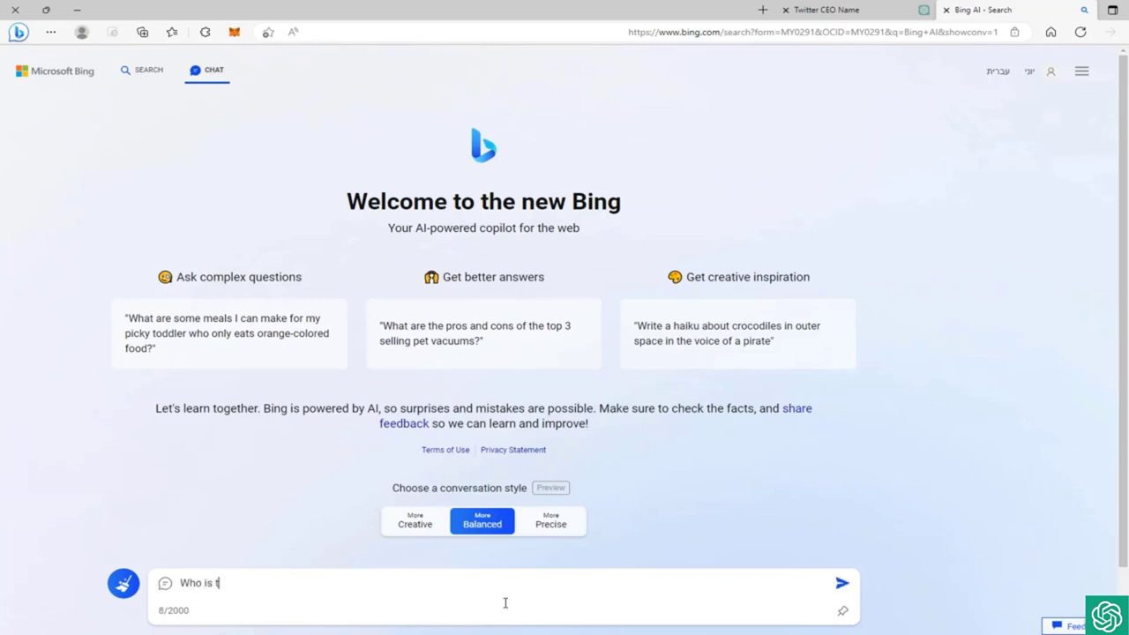
text(he CEO)
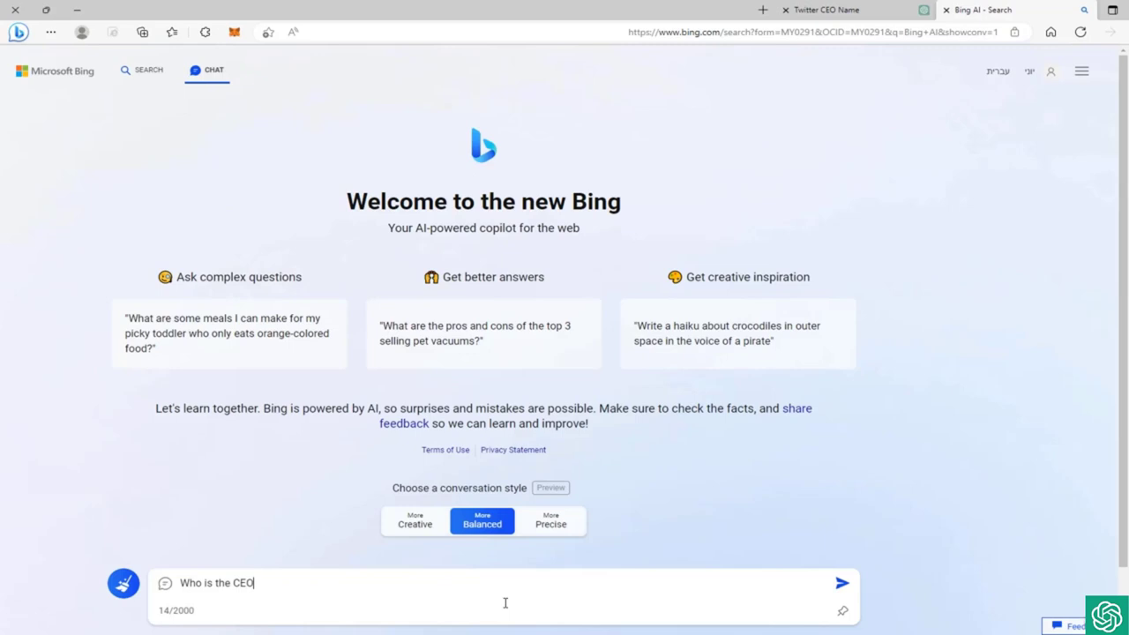
text(of twitte)
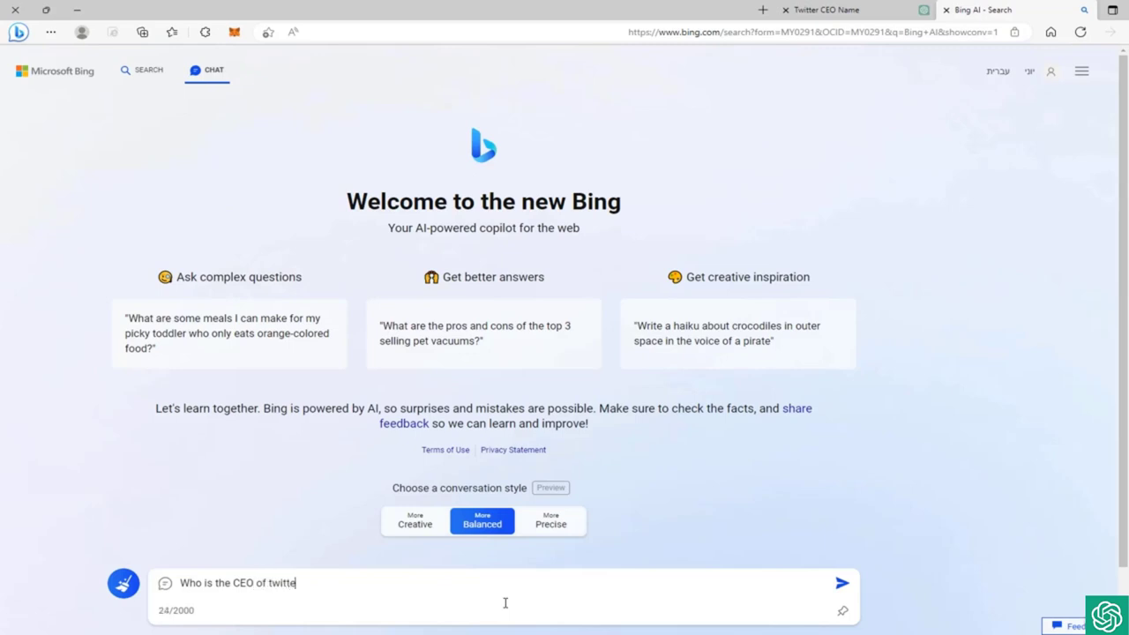
text(r?)
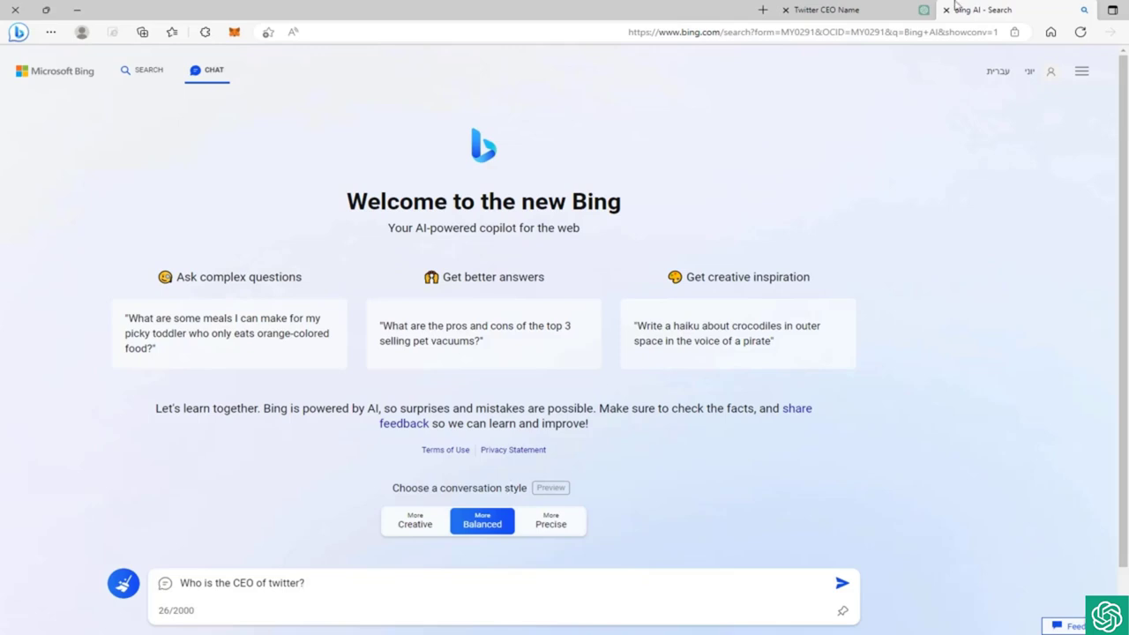
Step: Switch to the ChatGPT tab to view its answer that Jack Dorsey was Twitter's CEO
click(826, 11)
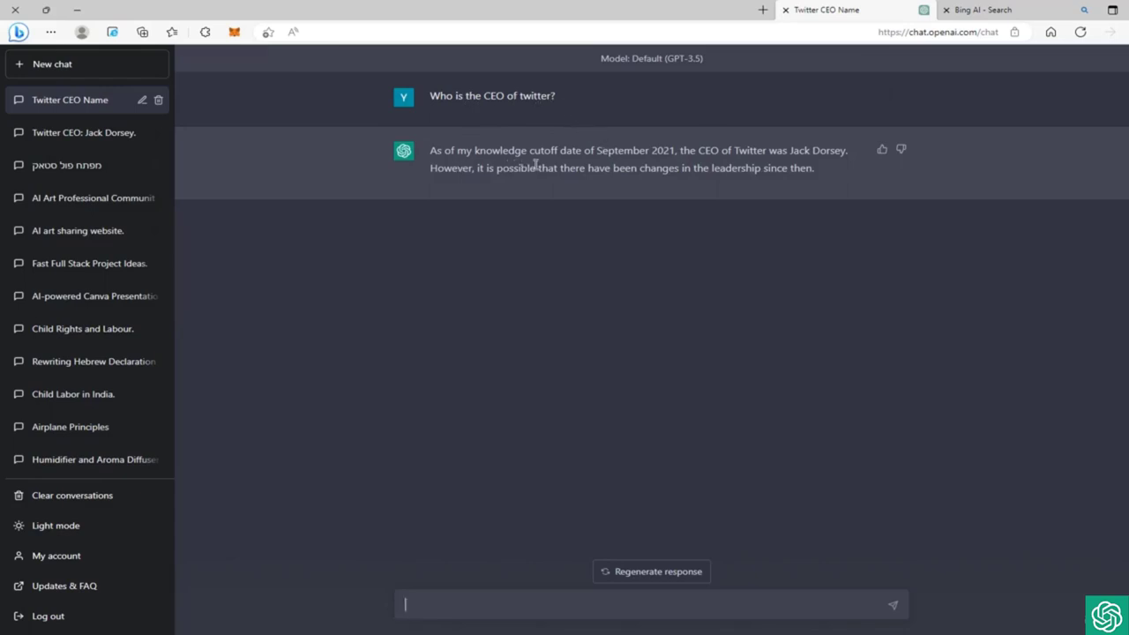
mouse_move(650, 166)
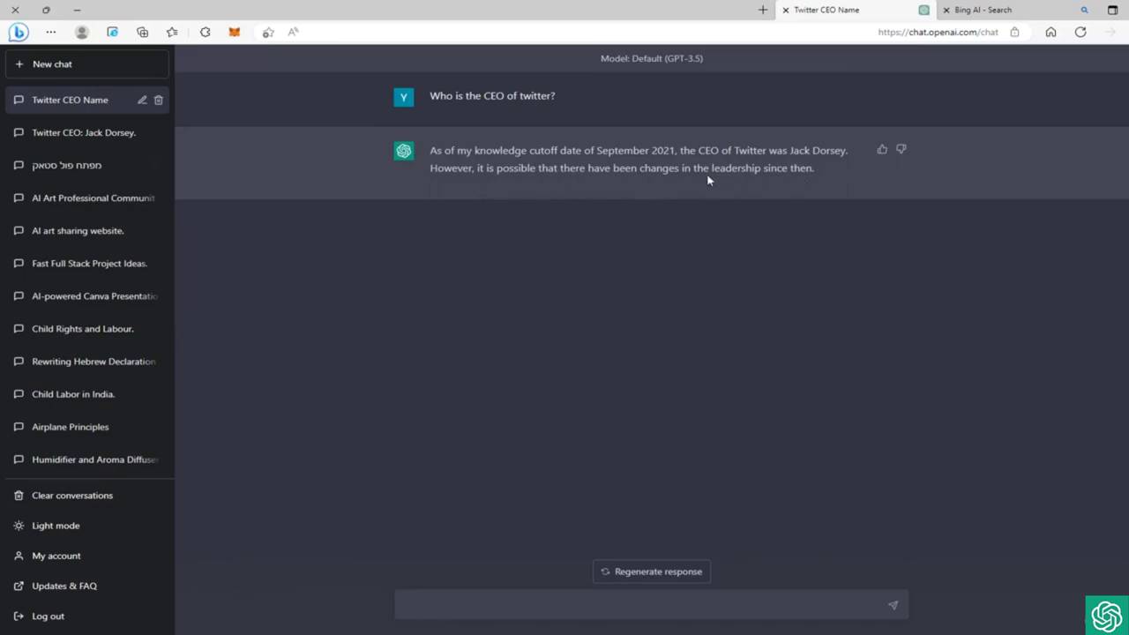
mouse_move(741, 182)
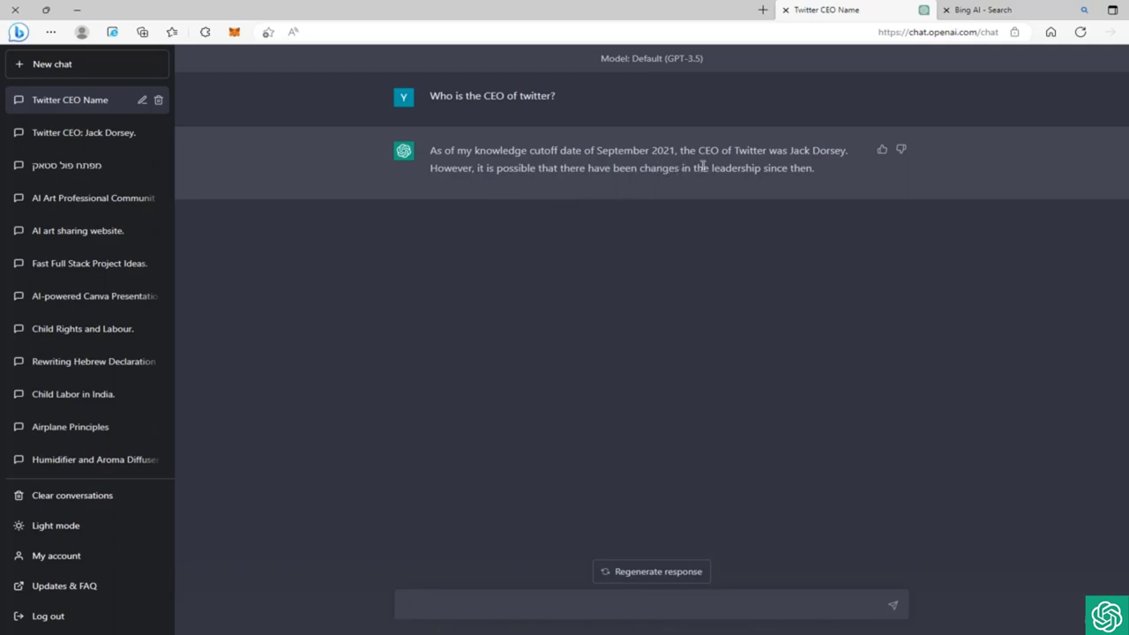
Step: Return to Bing Chat and send the Twitter CEO question, getting Elon Musk as the answer
click(981, 11)
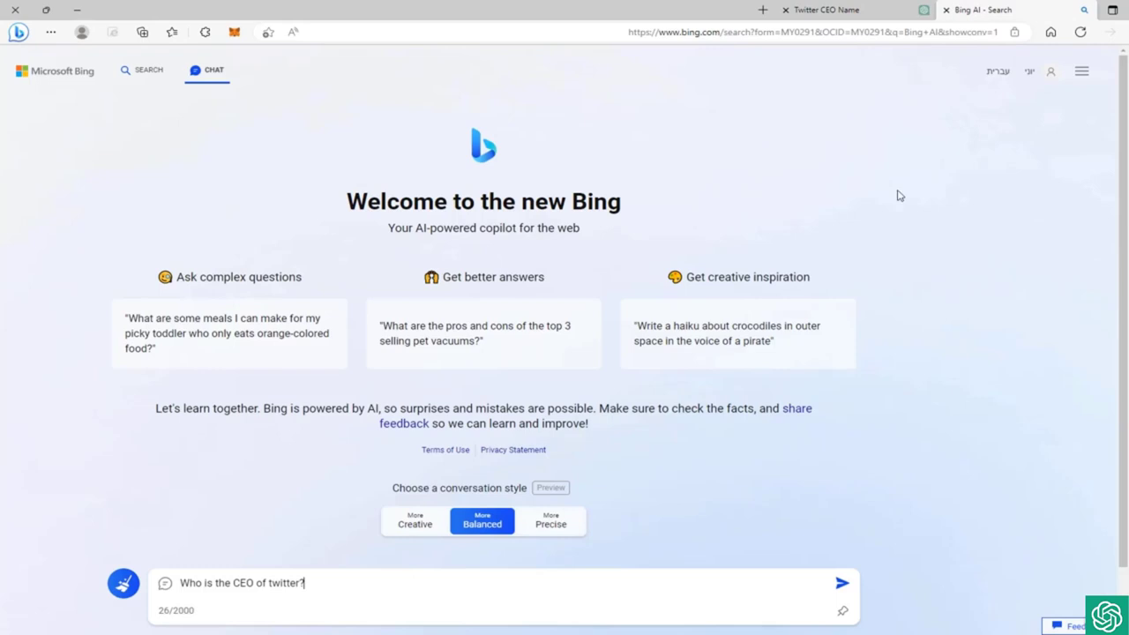
mouse_move(840, 585)
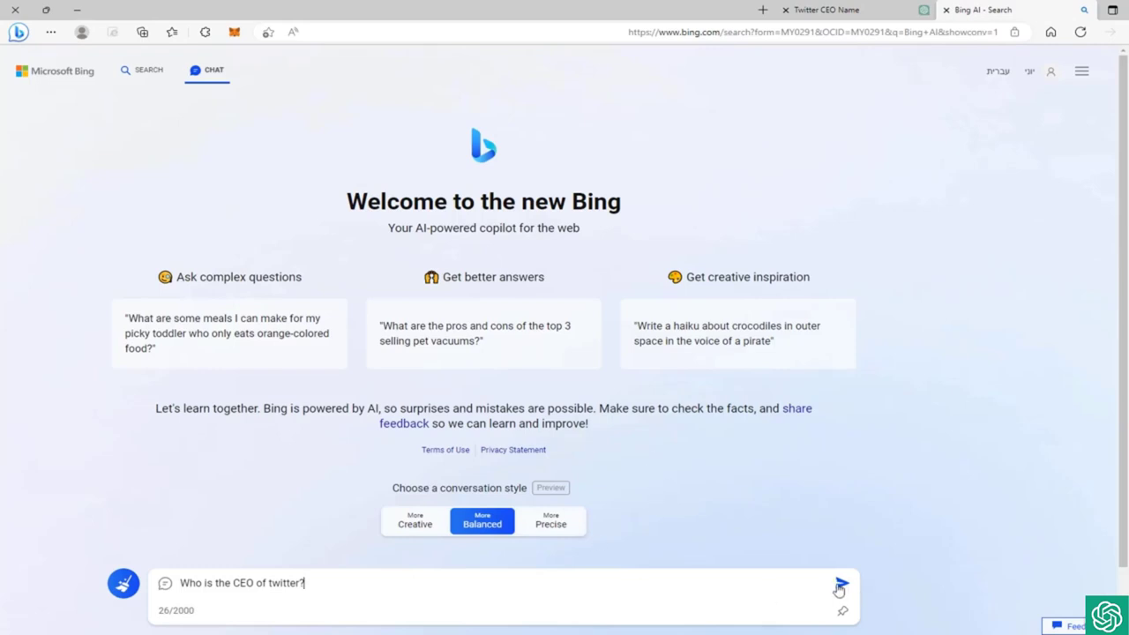
click(840, 582)
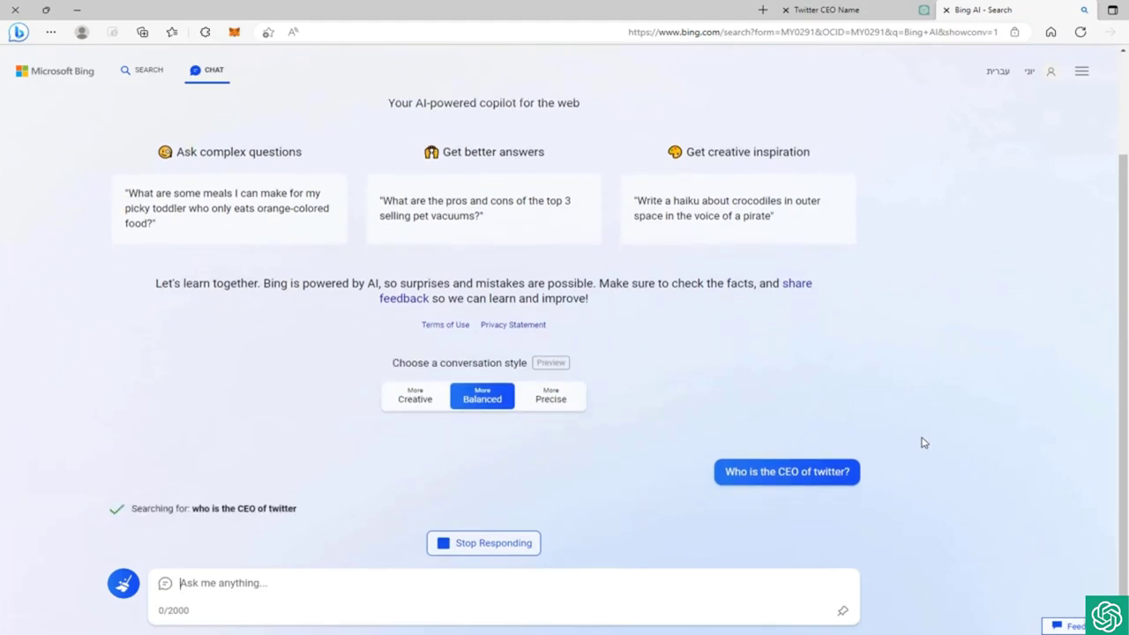
scroll(up, 3)
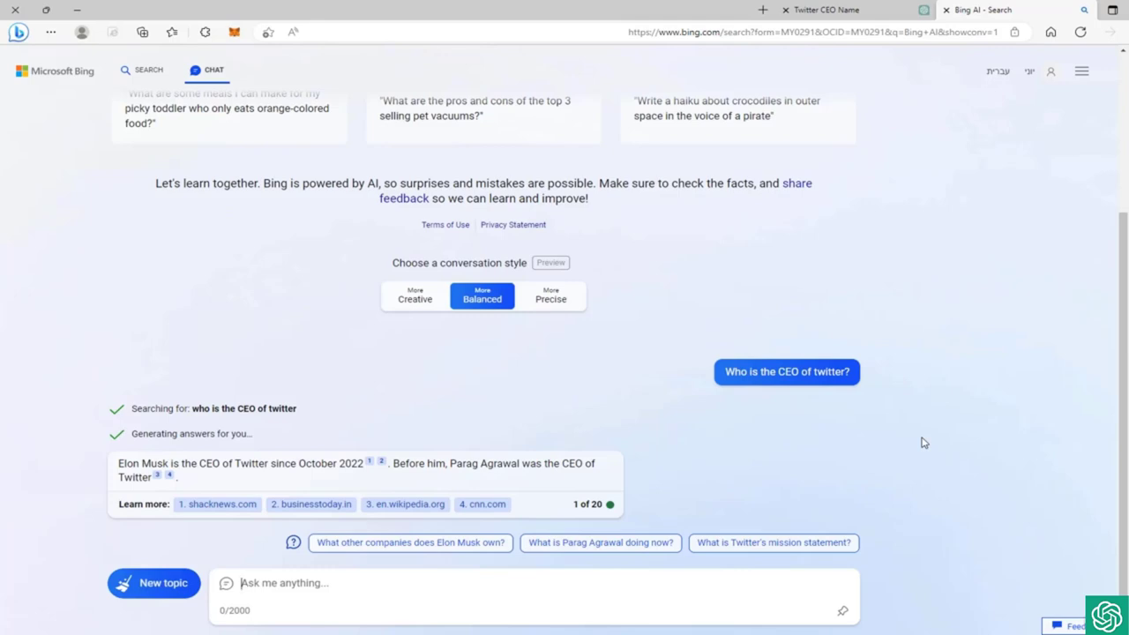
mouse_move(159, 477)
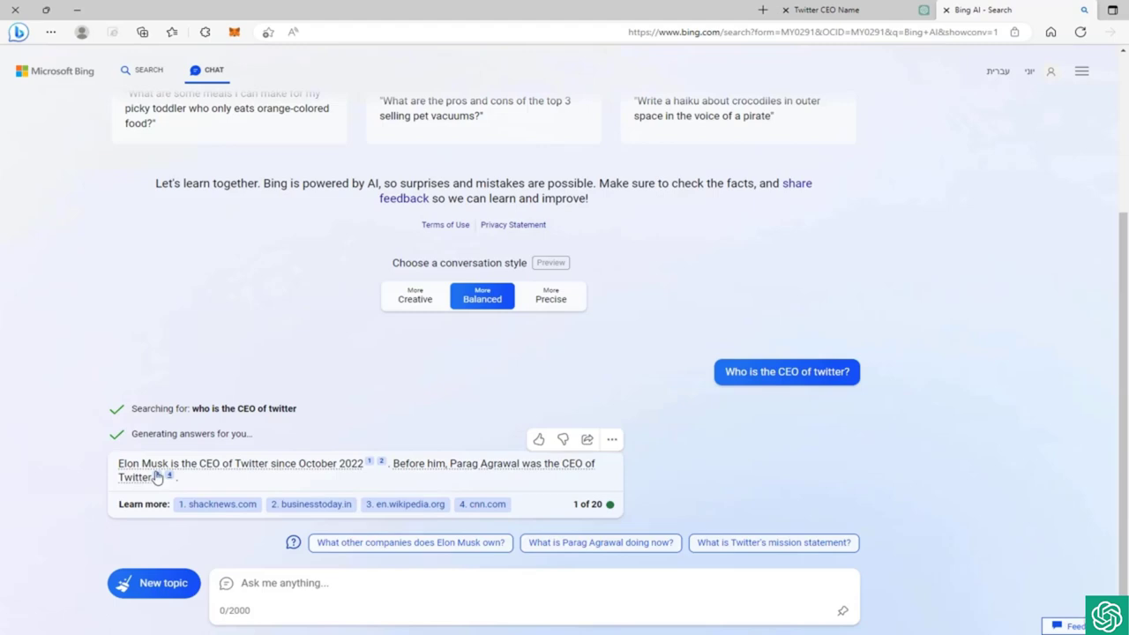
mouse_move(349, 475)
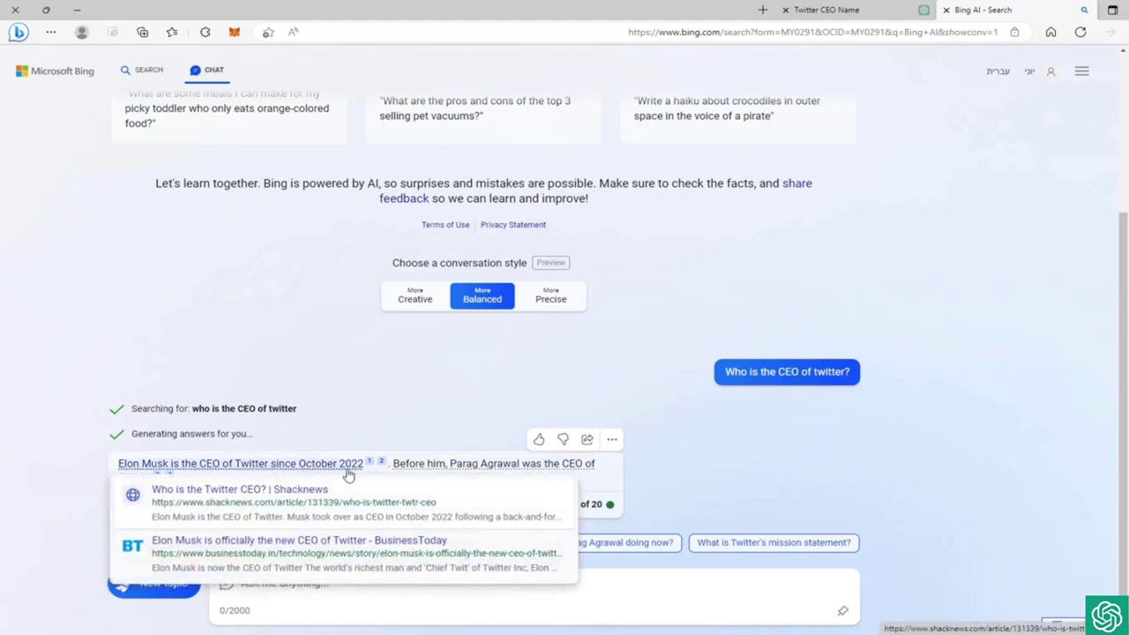
mouse_move(491, 476)
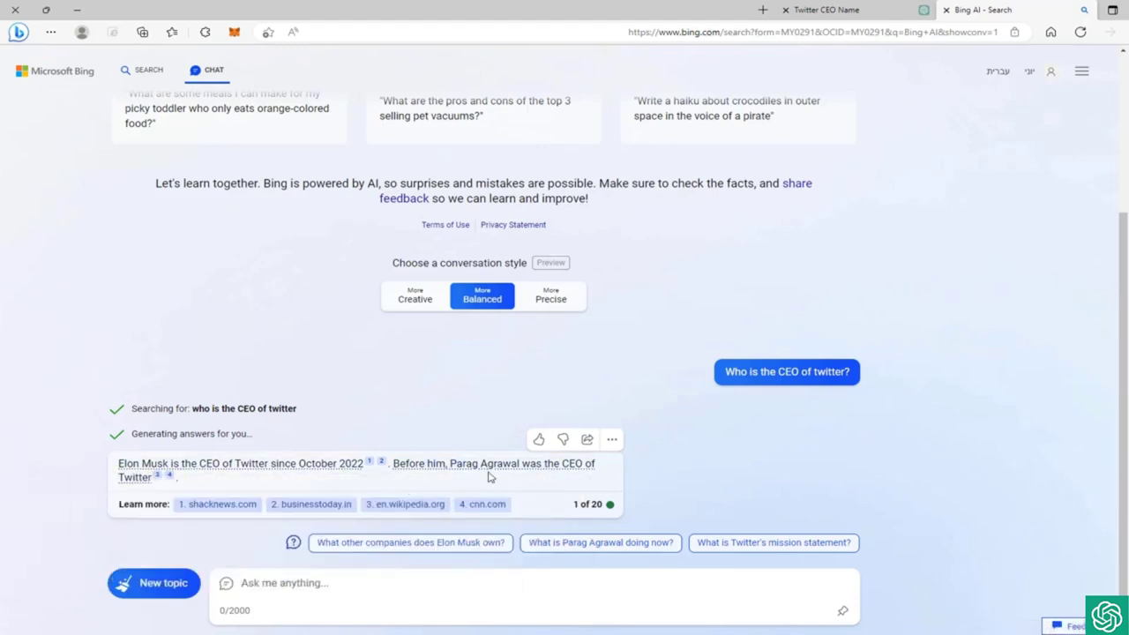
mouse_move(184, 521)
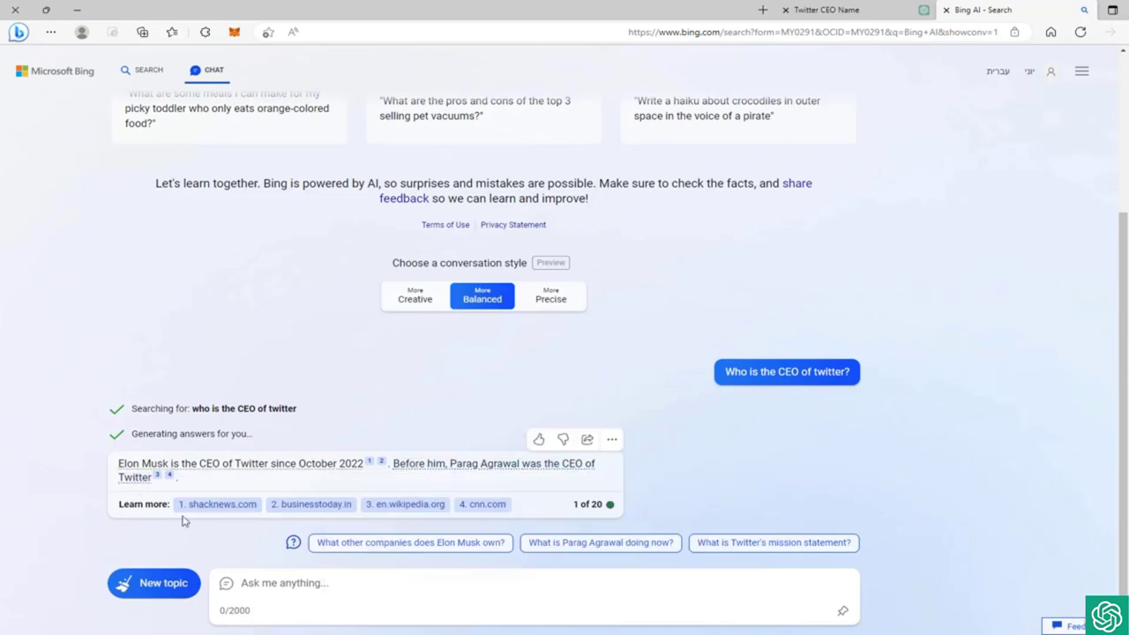
mouse_move(367, 444)
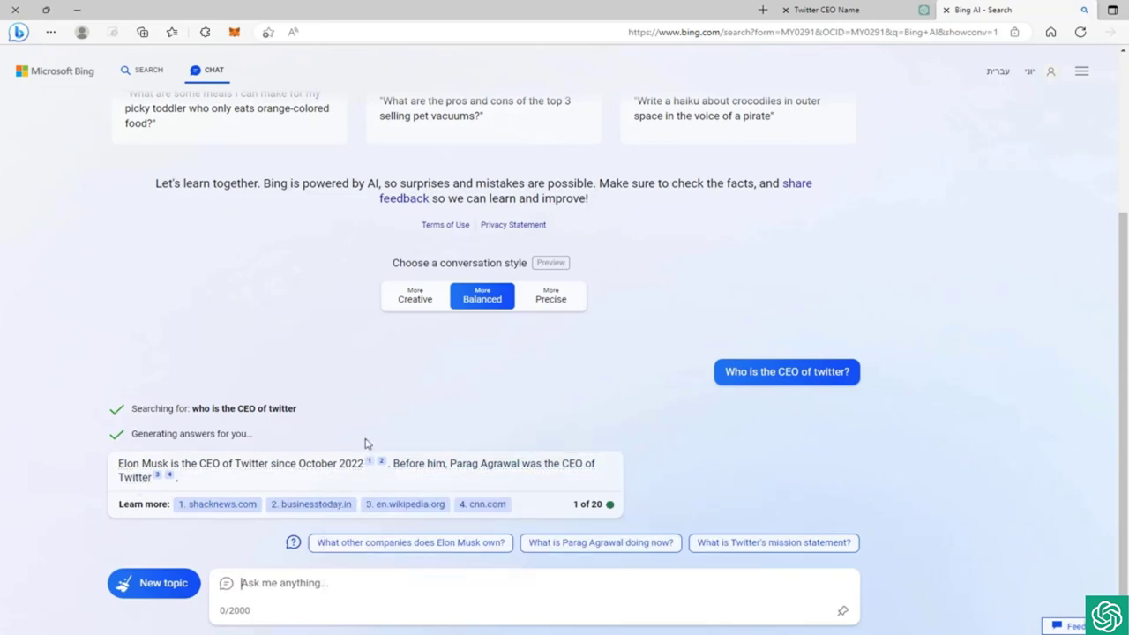
mouse_move(369, 465)
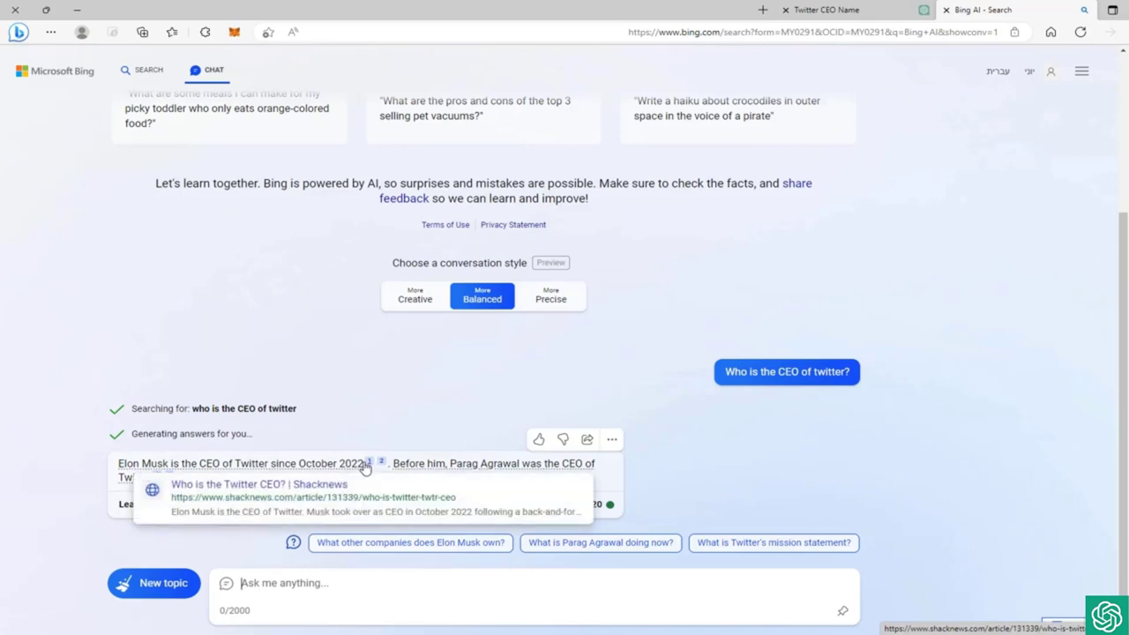
mouse_move(382, 462)
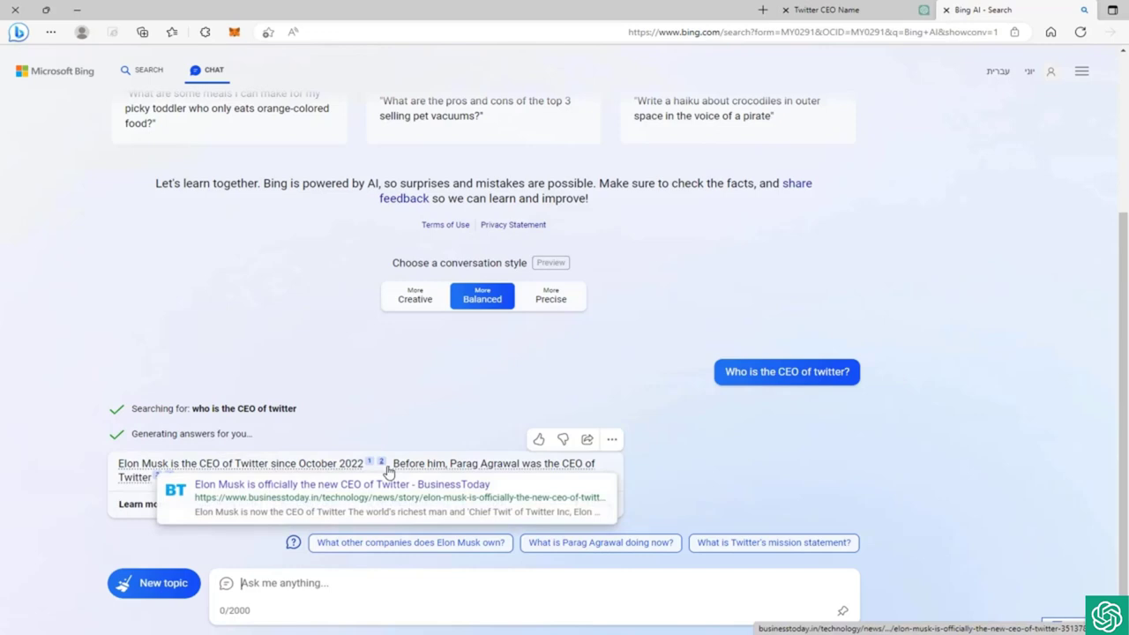
mouse_move(371, 466)
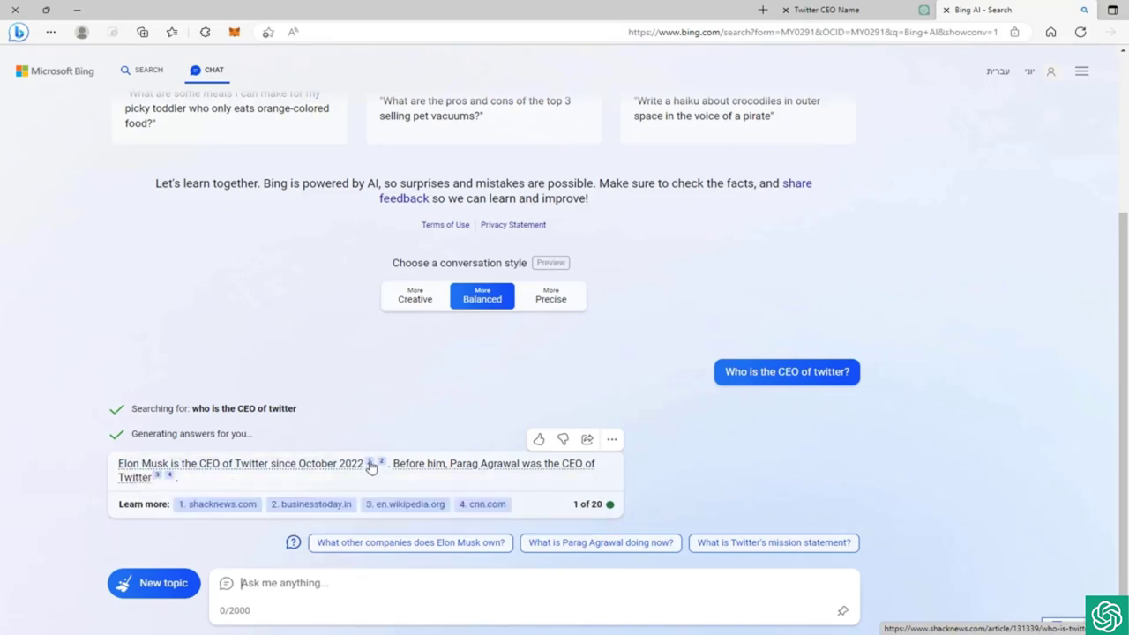
mouse_move(371, 462)
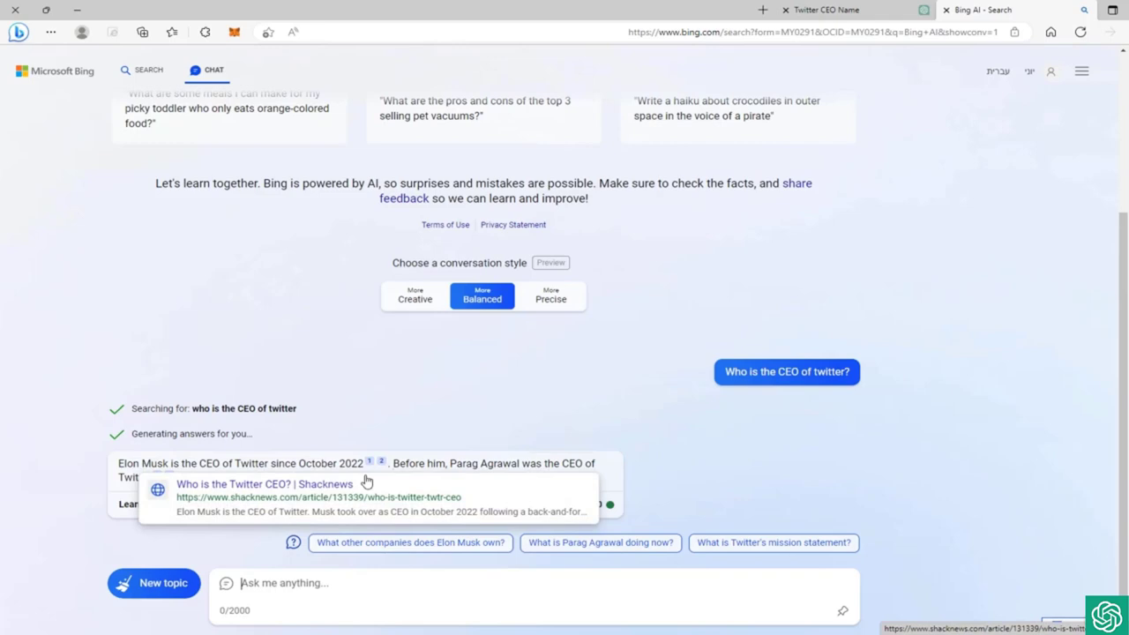
mouse_move(374, 483)
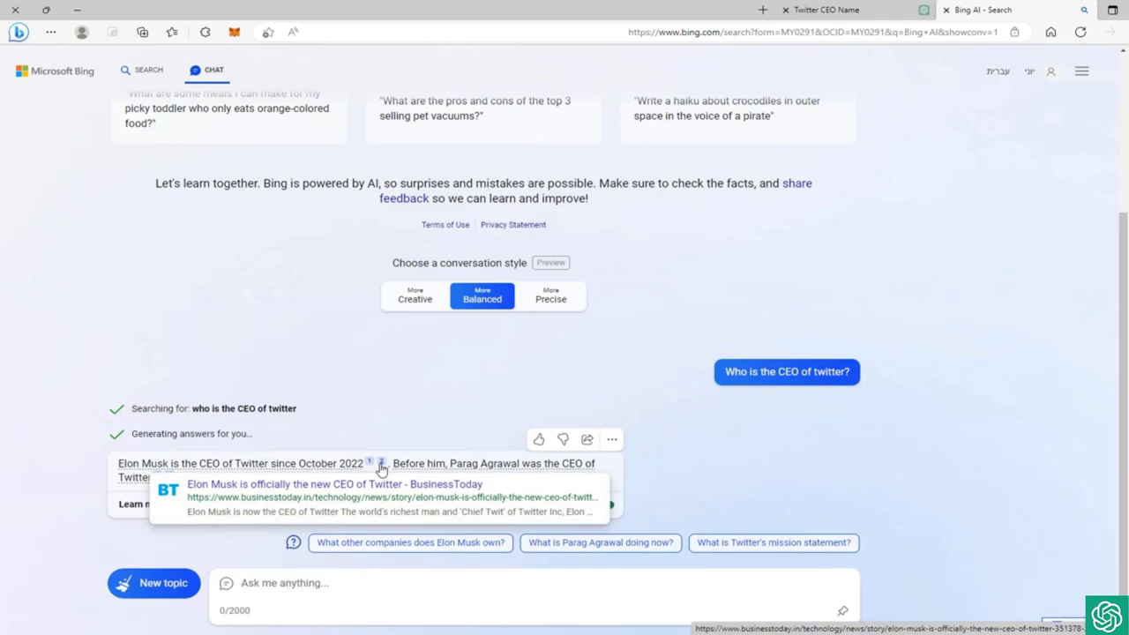
mouse_move(365, 528)
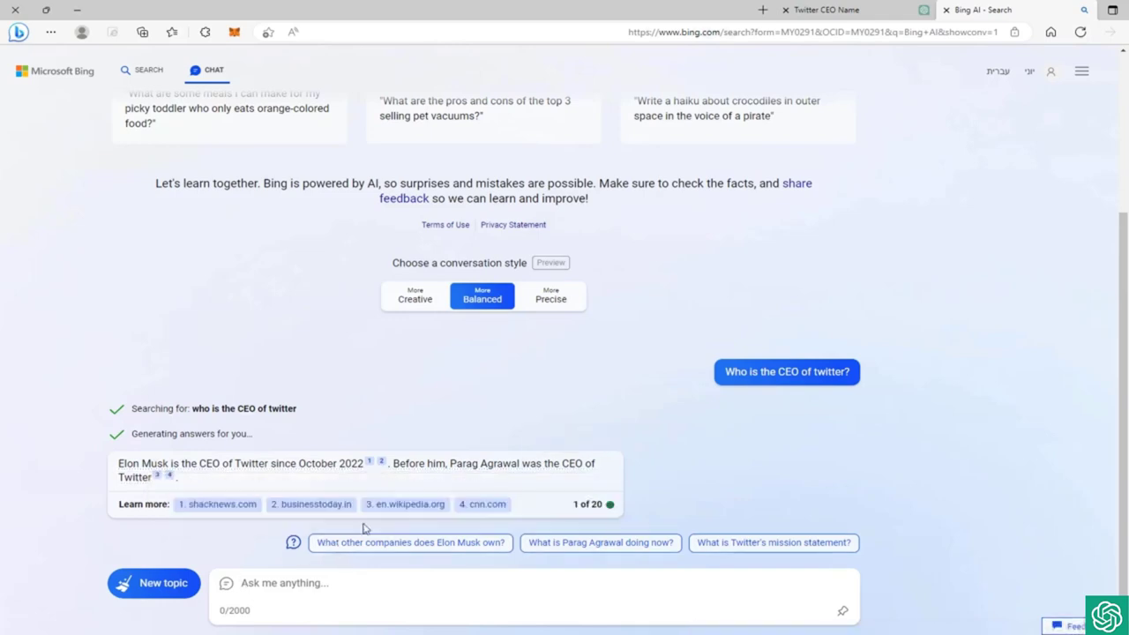
mouse_move(180, 480)
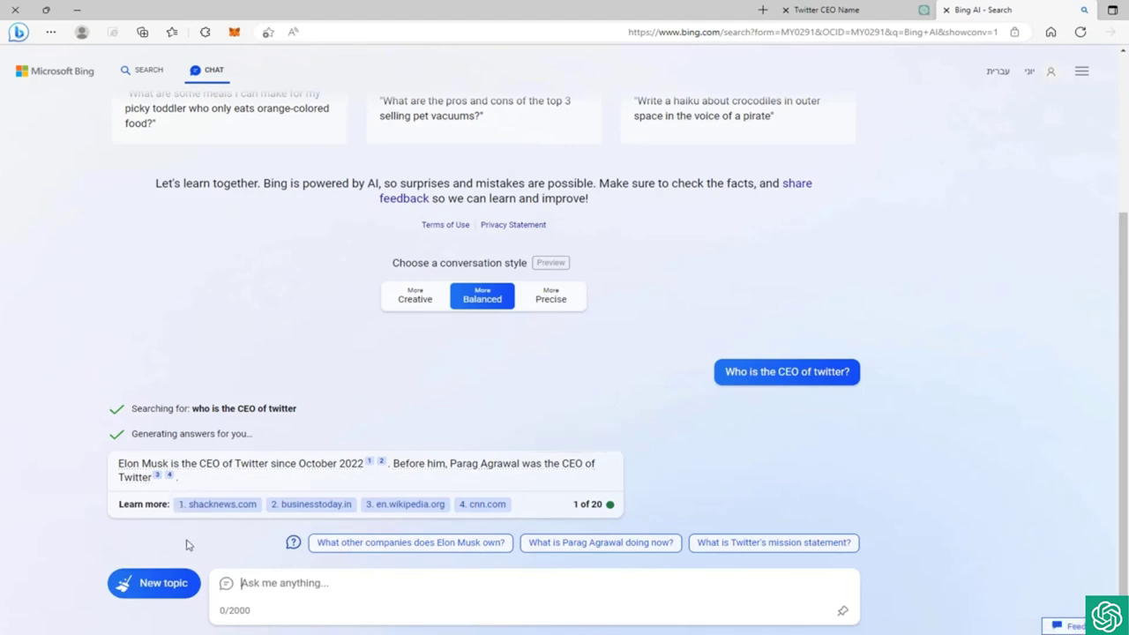
mouse_move(229, 515)
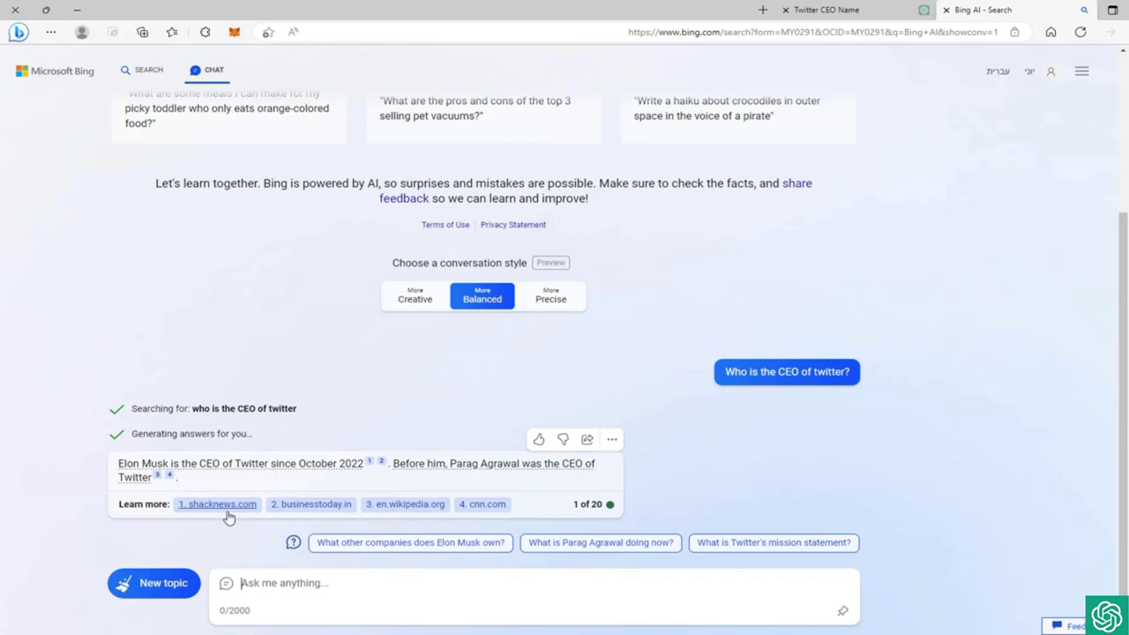
mouse_move(406, 505)
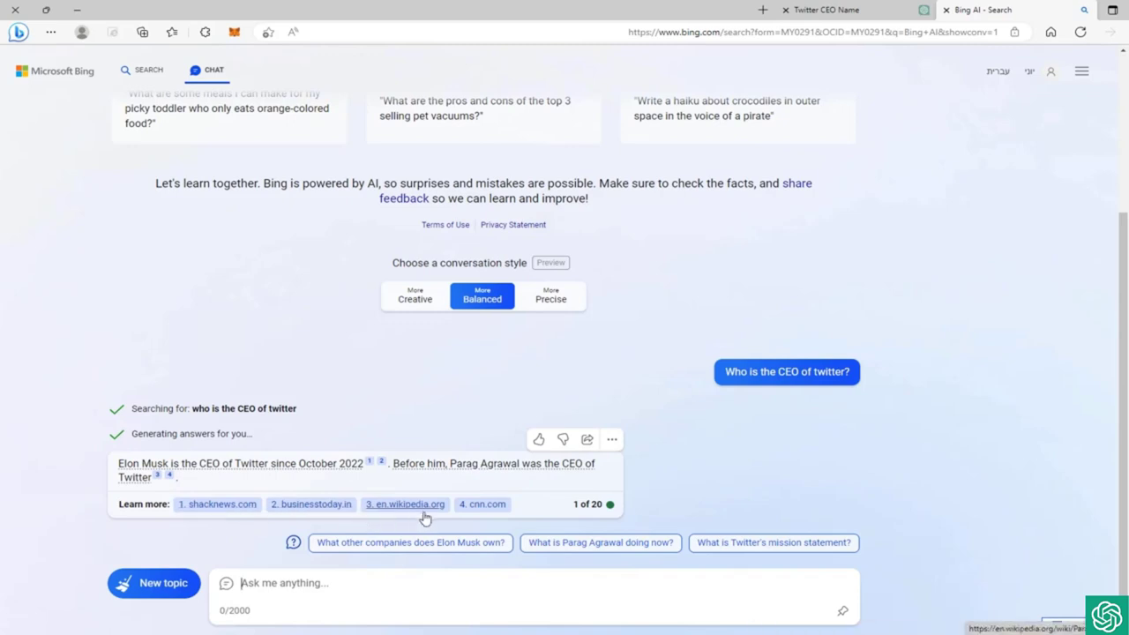
mouse_move(311, 505)
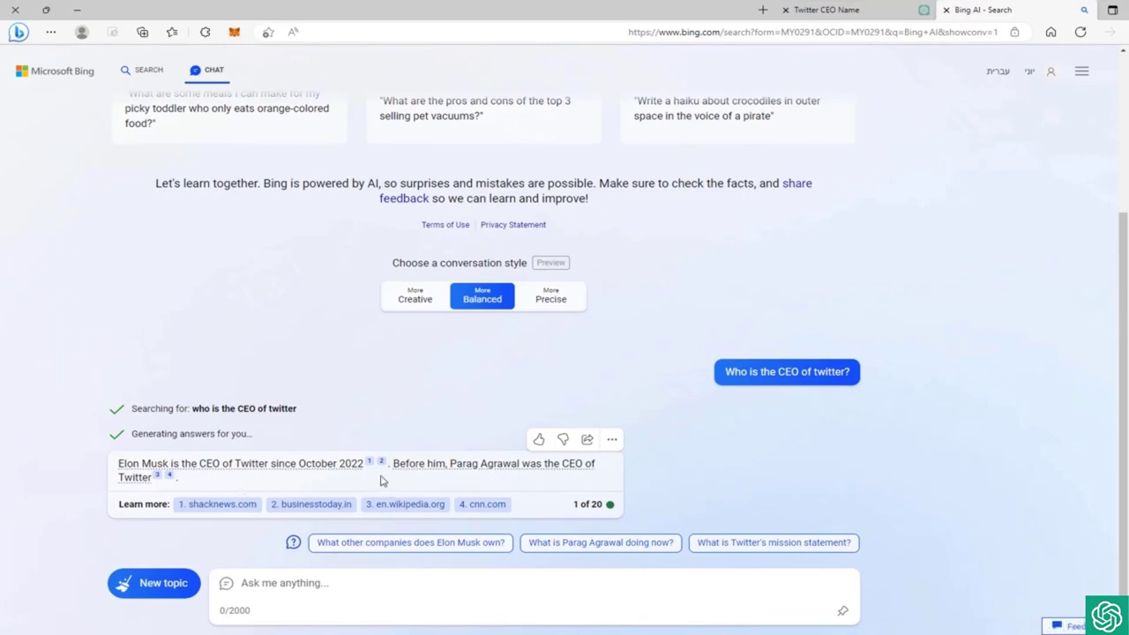
mouse_move(293, 543)
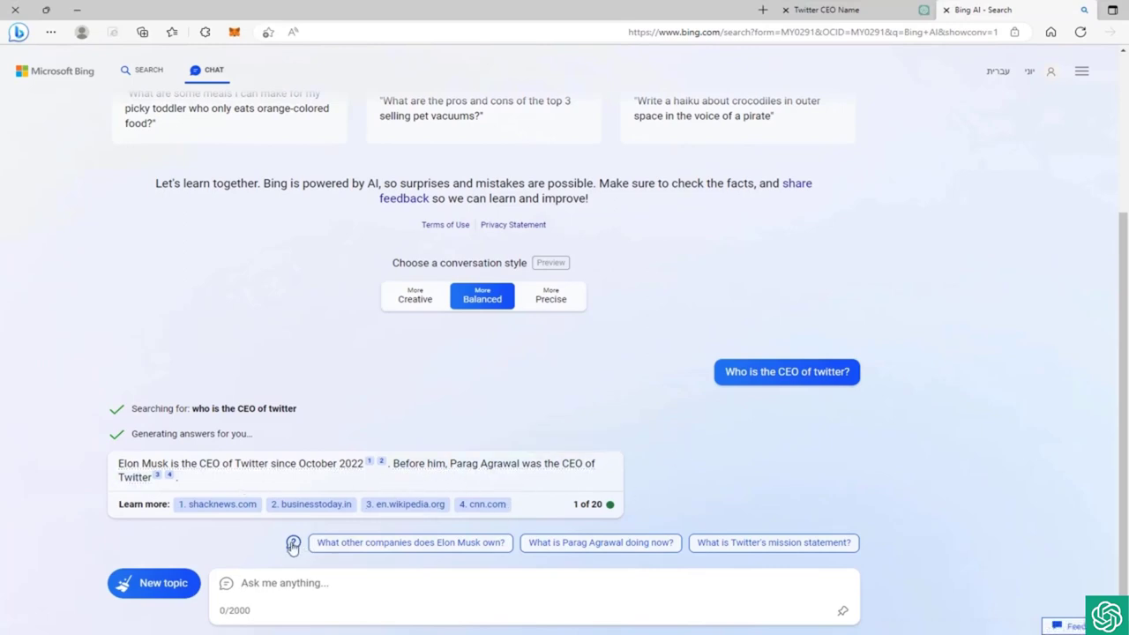
mouse_move(483, 543)
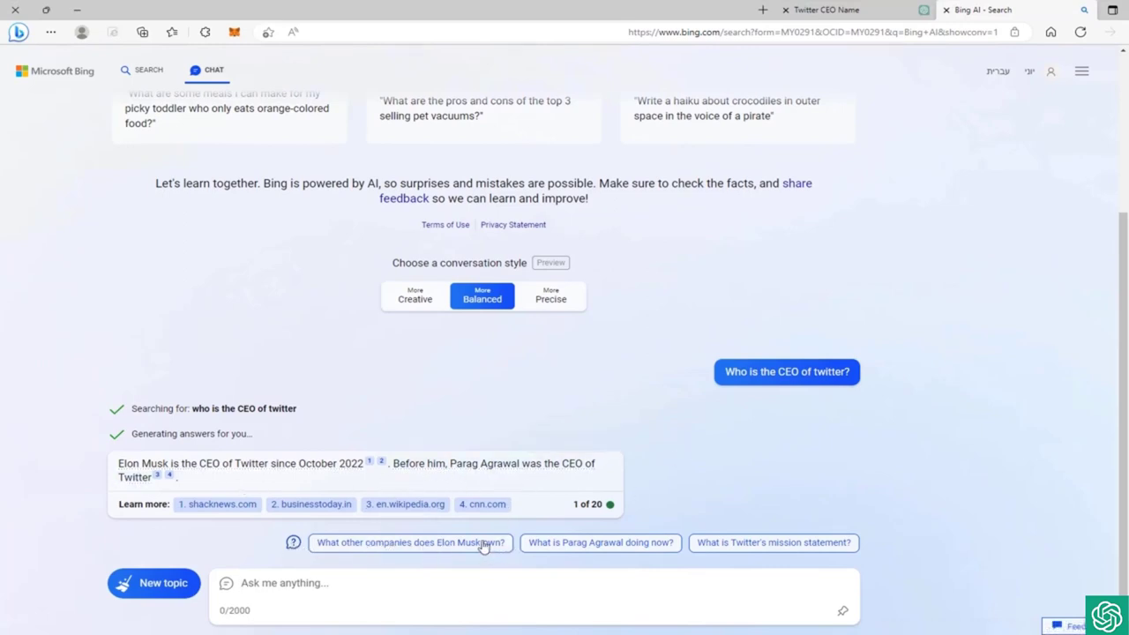
mouse_move(415, 555)
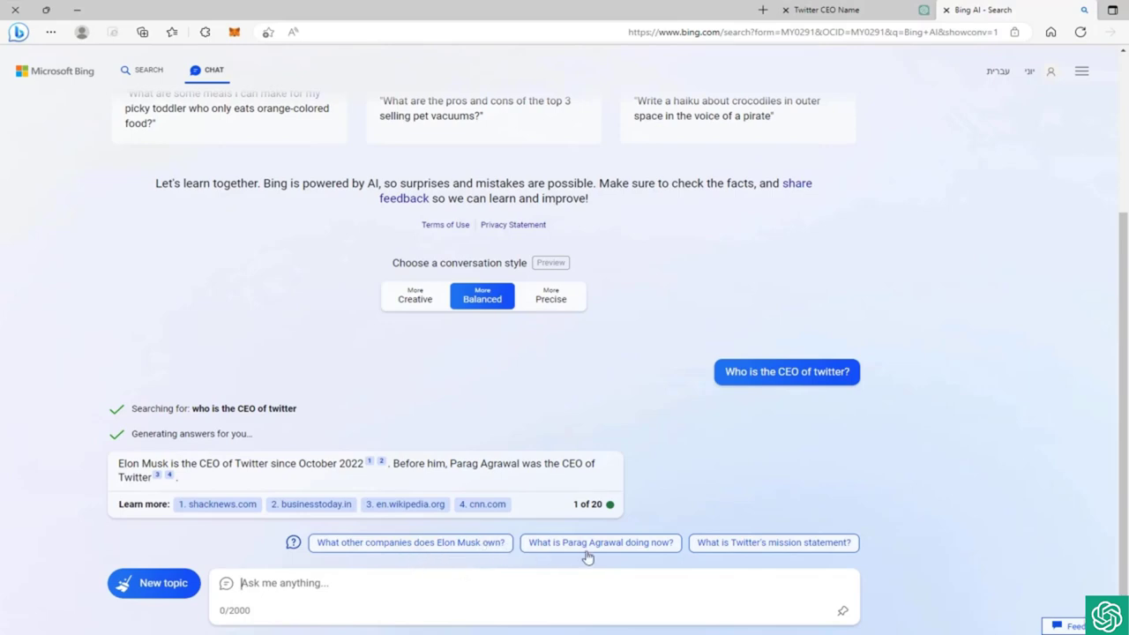
mouse_move(773, 544)
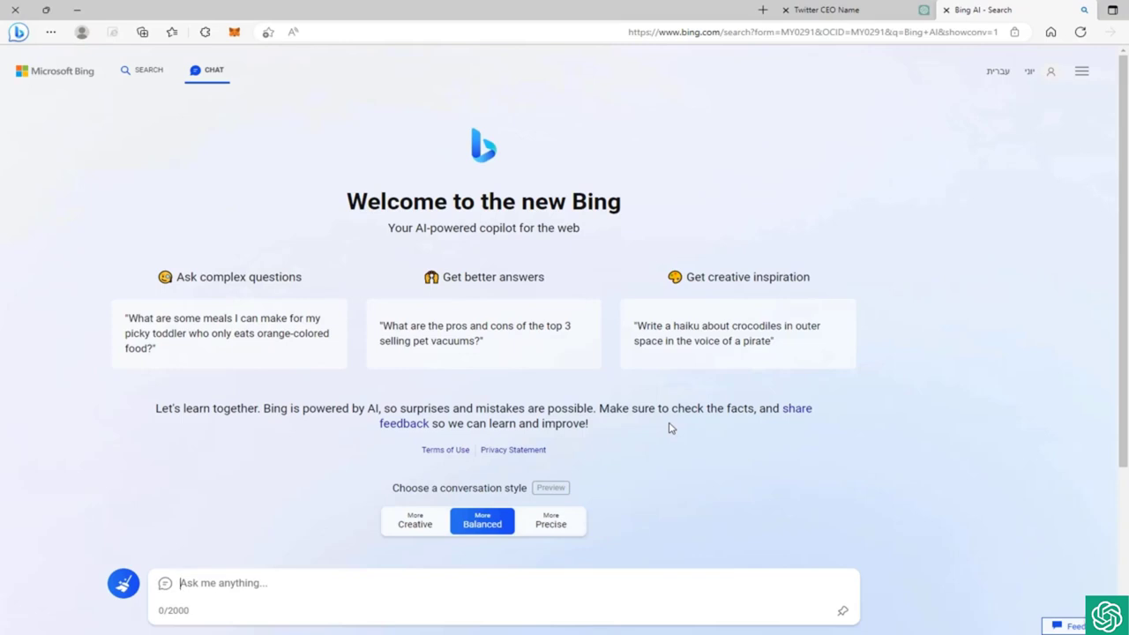
mouse_move(501, 404)
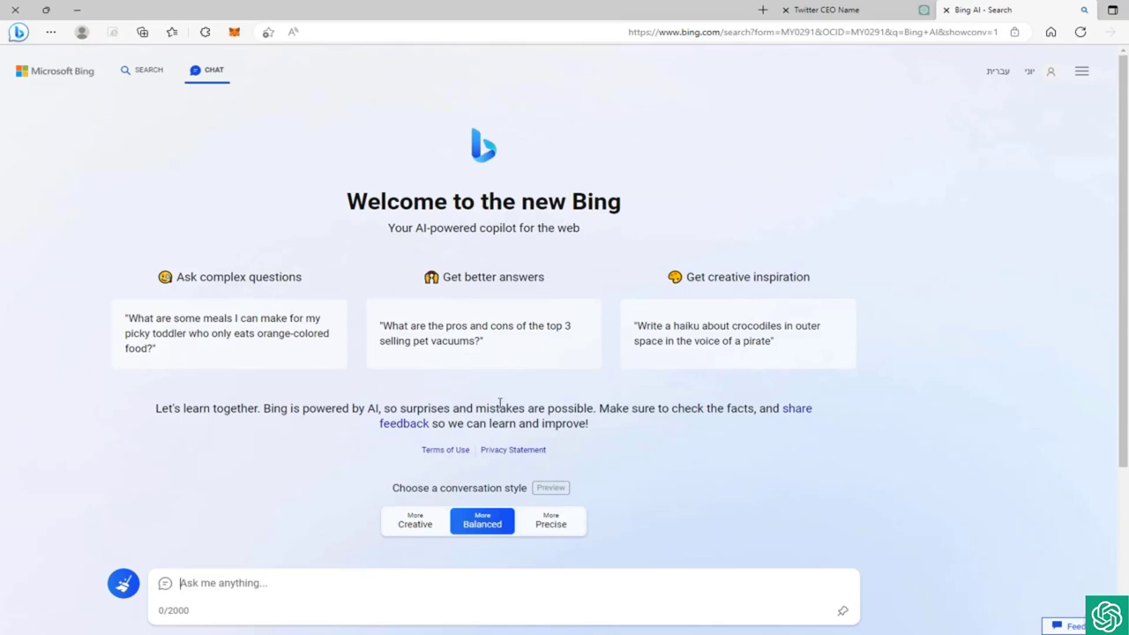
key(Return)
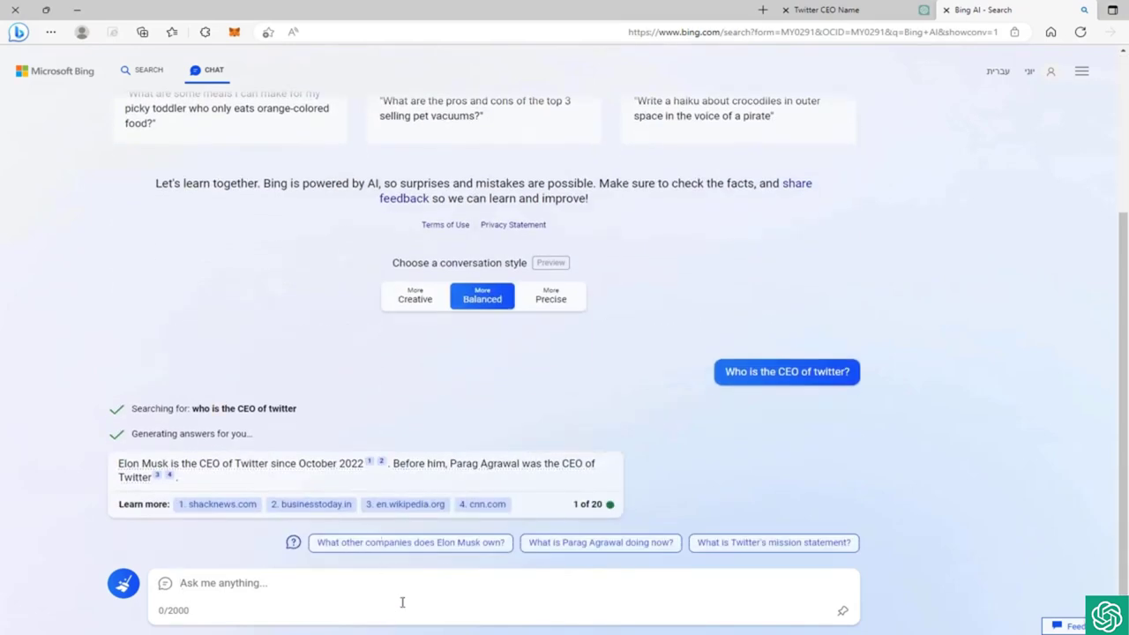
mouse_move(358, 607)
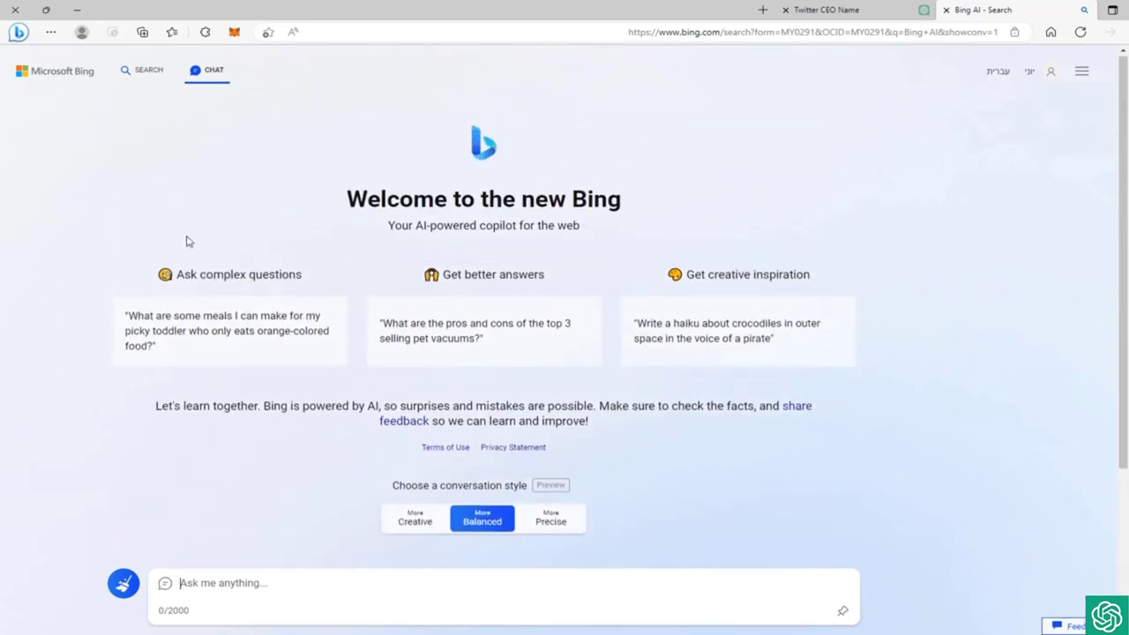
click(148, 71)
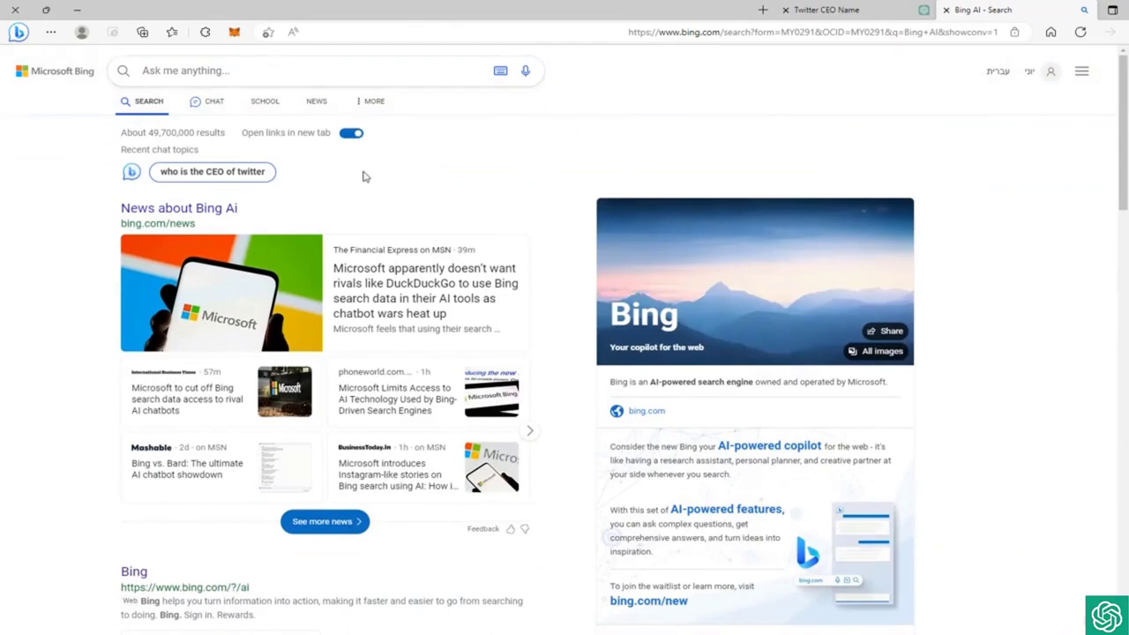
Step: Scroll through the Bing web results and activate the search box for a new query
scroll(down, 3)
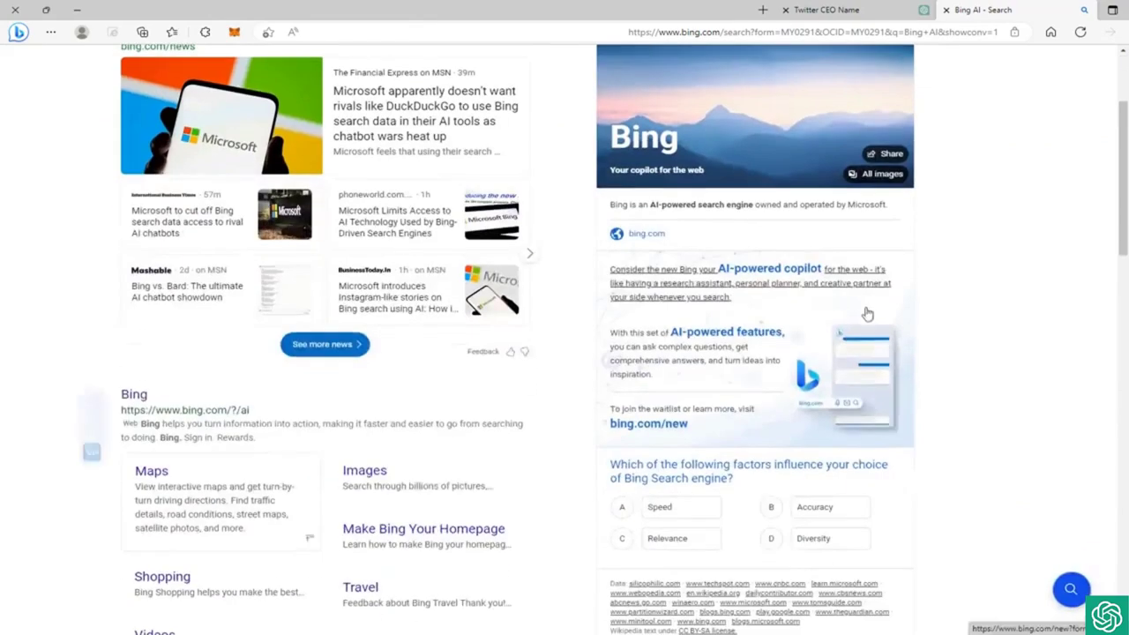
scroll(up, 3)
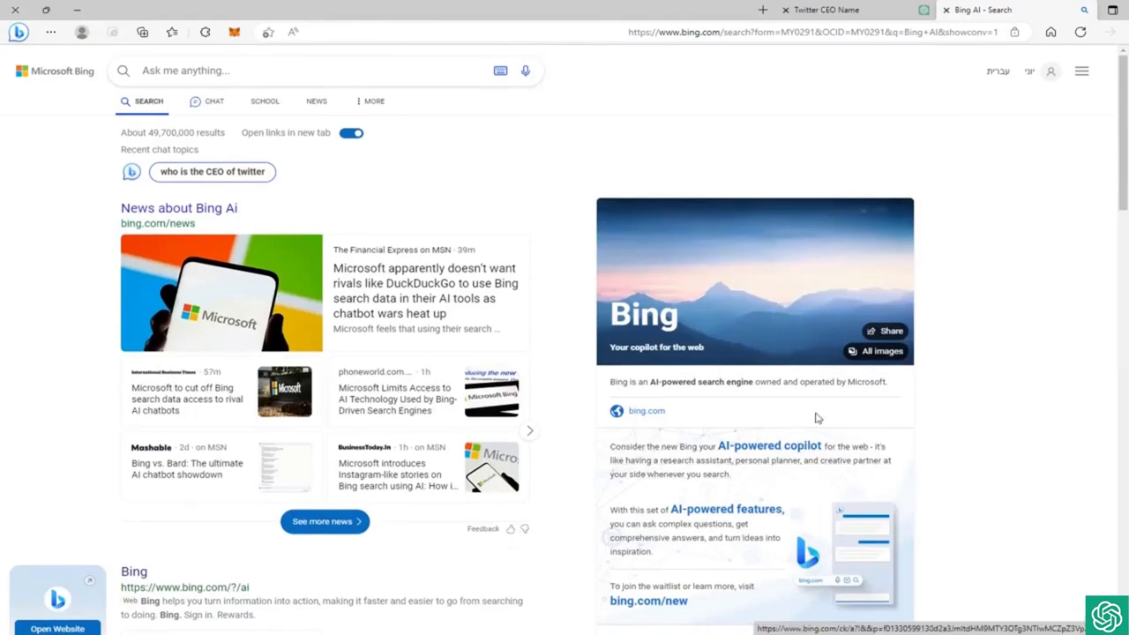
mouse_move(773, 402)
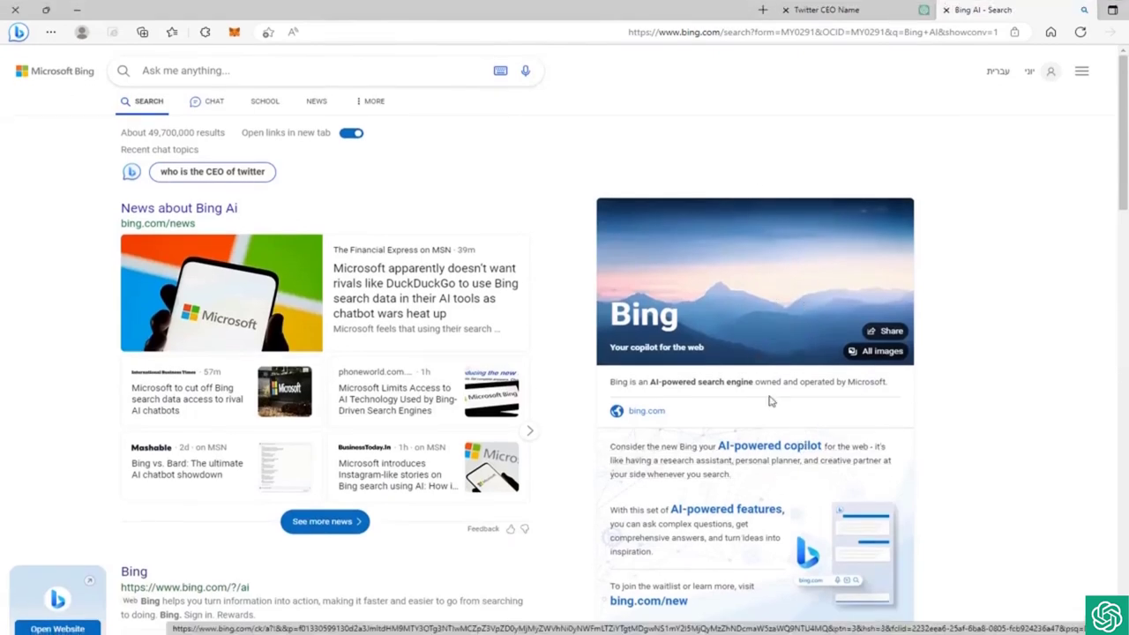
click(265, 70)
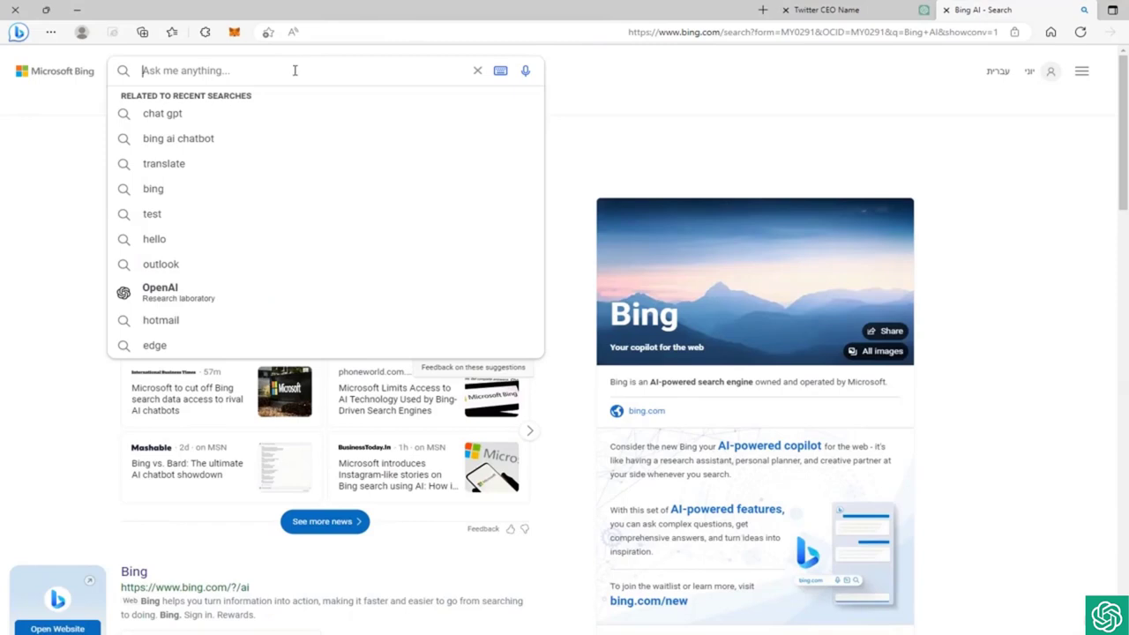
Step: Search Bing for "What is the best coding practice platform?"
text(W)
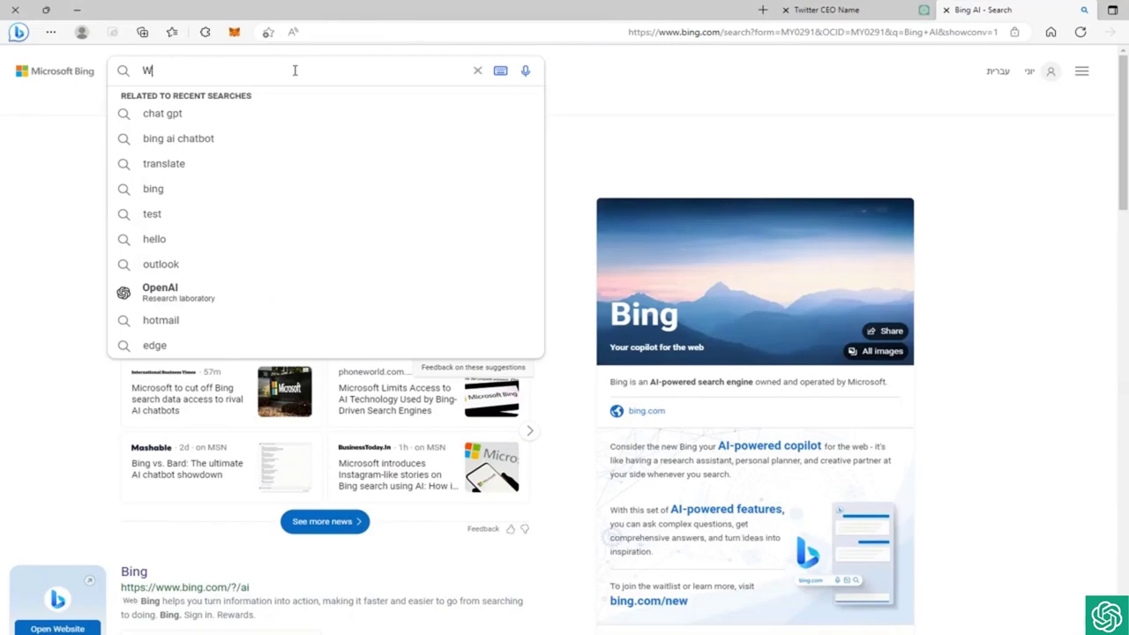
text(hat is the)
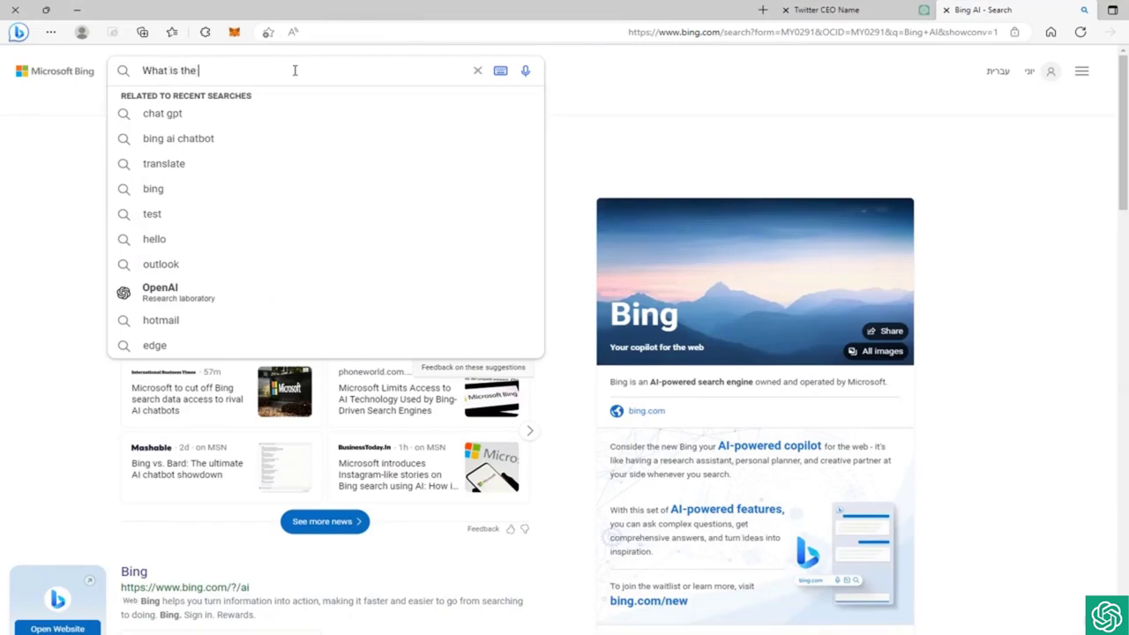
text(best)
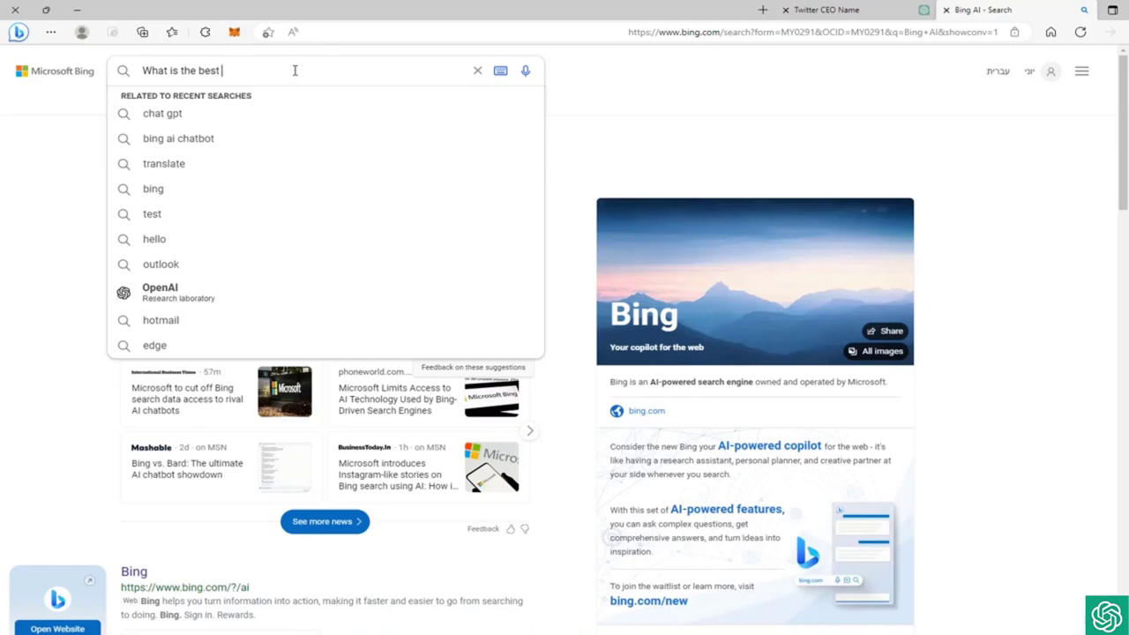
text(coding pra)
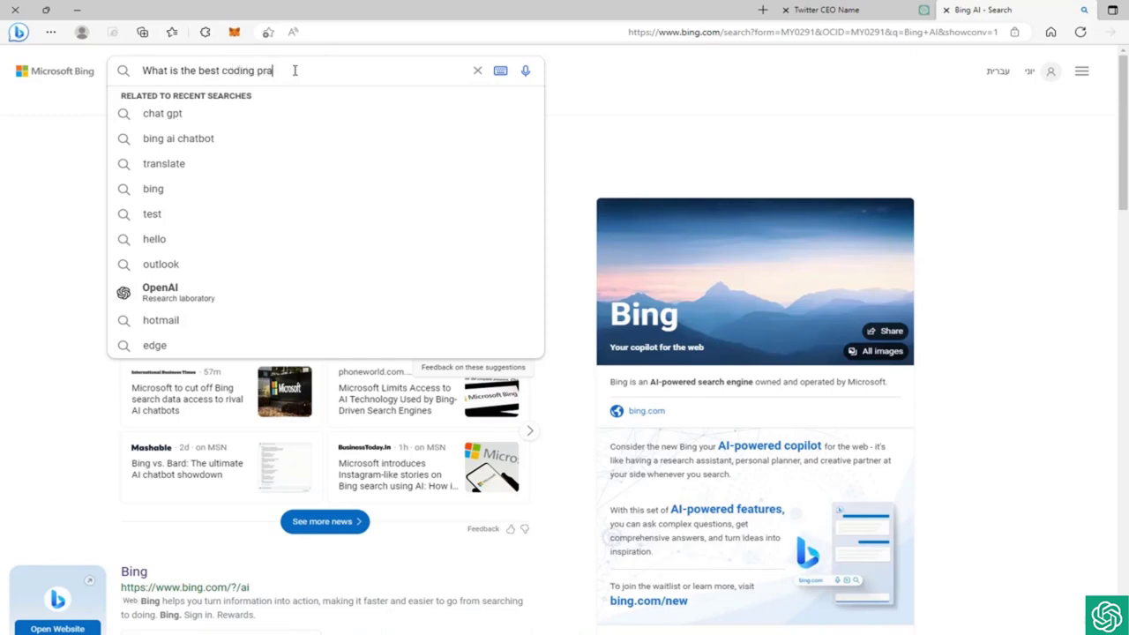
text(ctice plan)
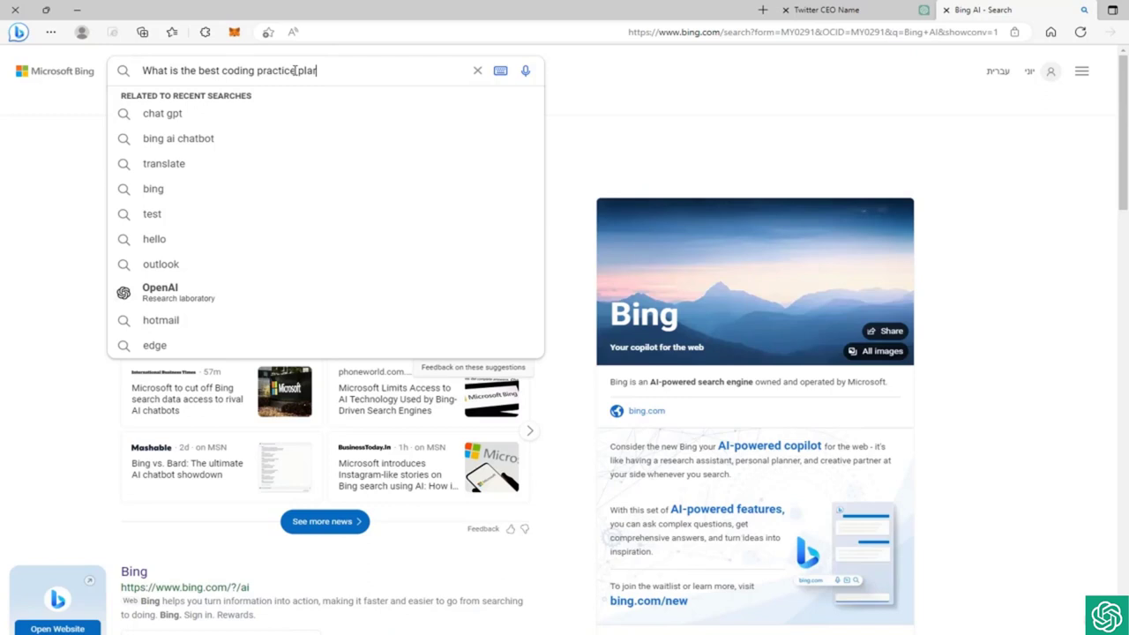
text(platform?)
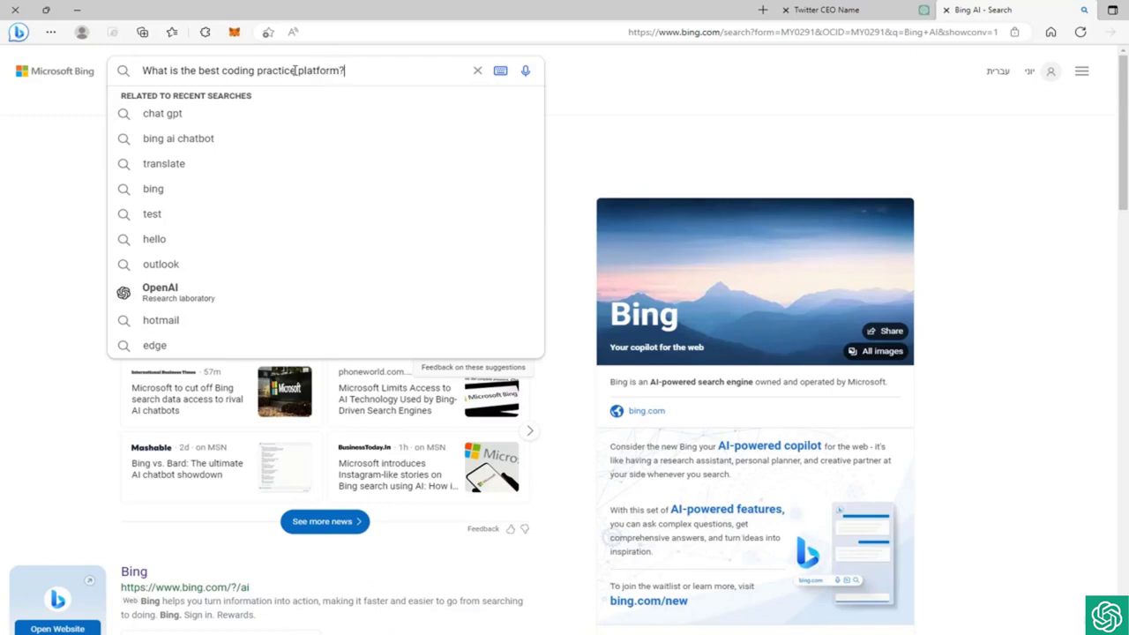
key(Return)
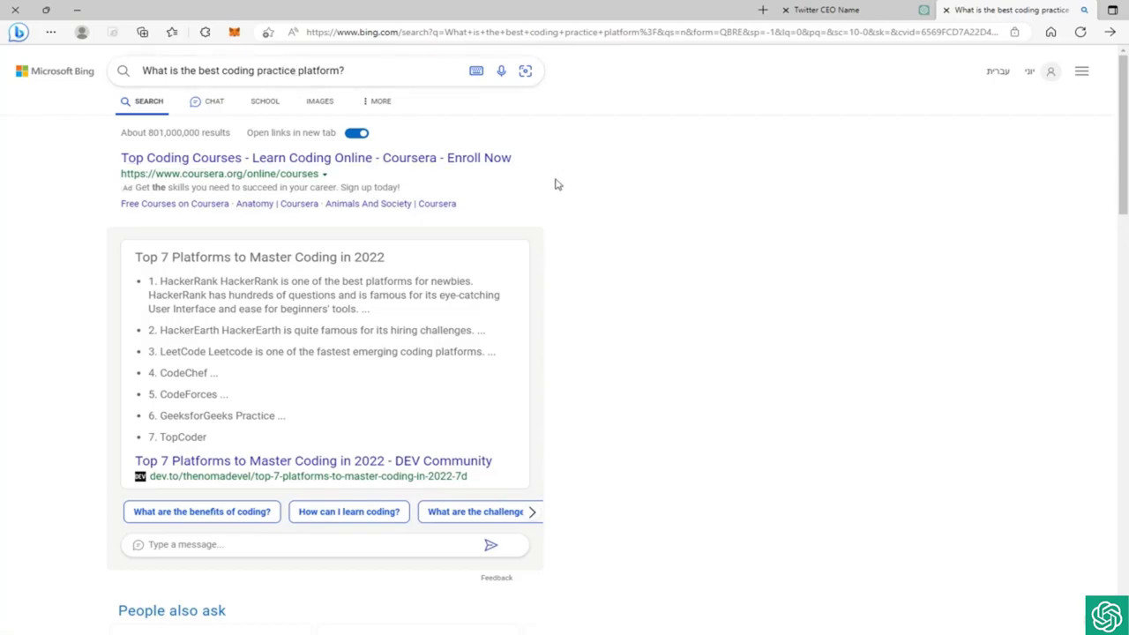
Step: Review the Top 7 coding platforms results and reveal more suggested follow-up questions
scroll(down, 3)
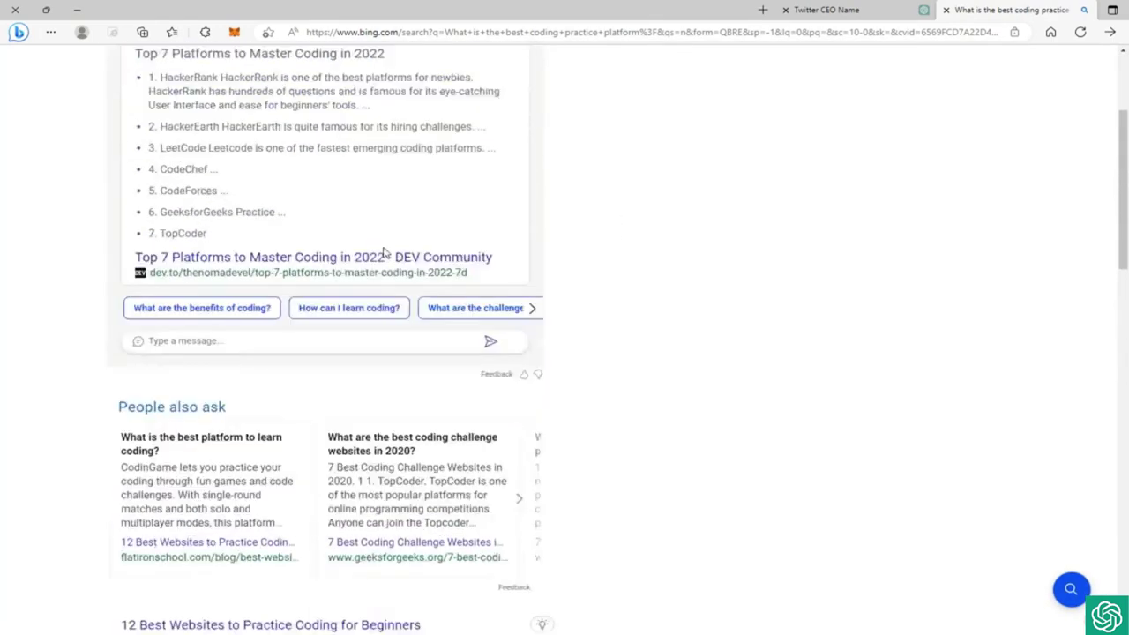
scroll(up, 3)
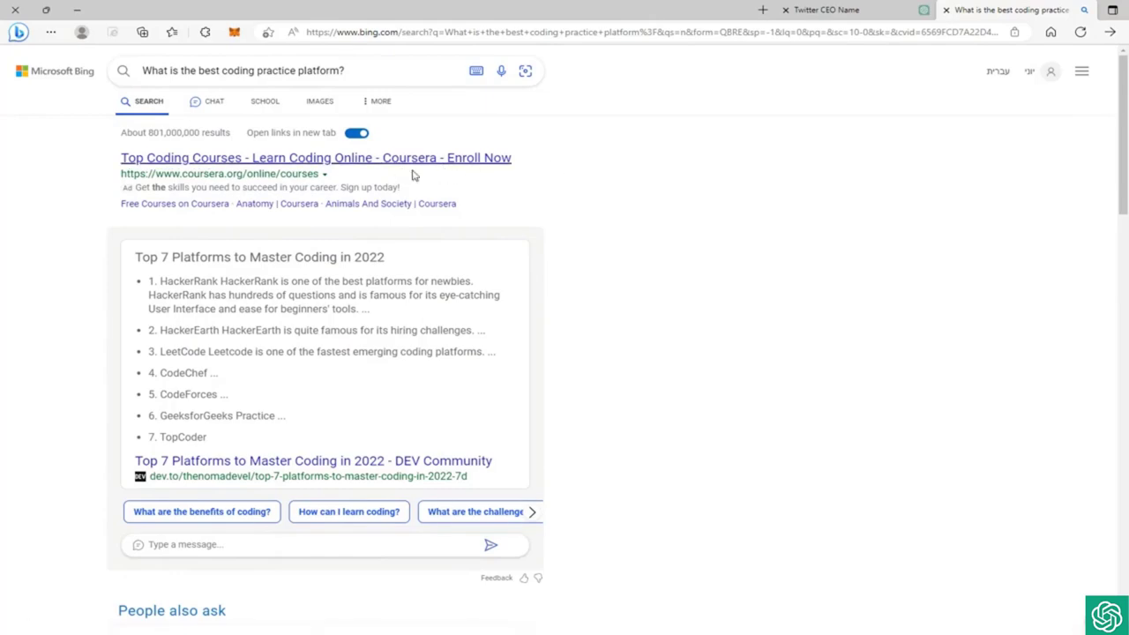
scroll(down, 3)
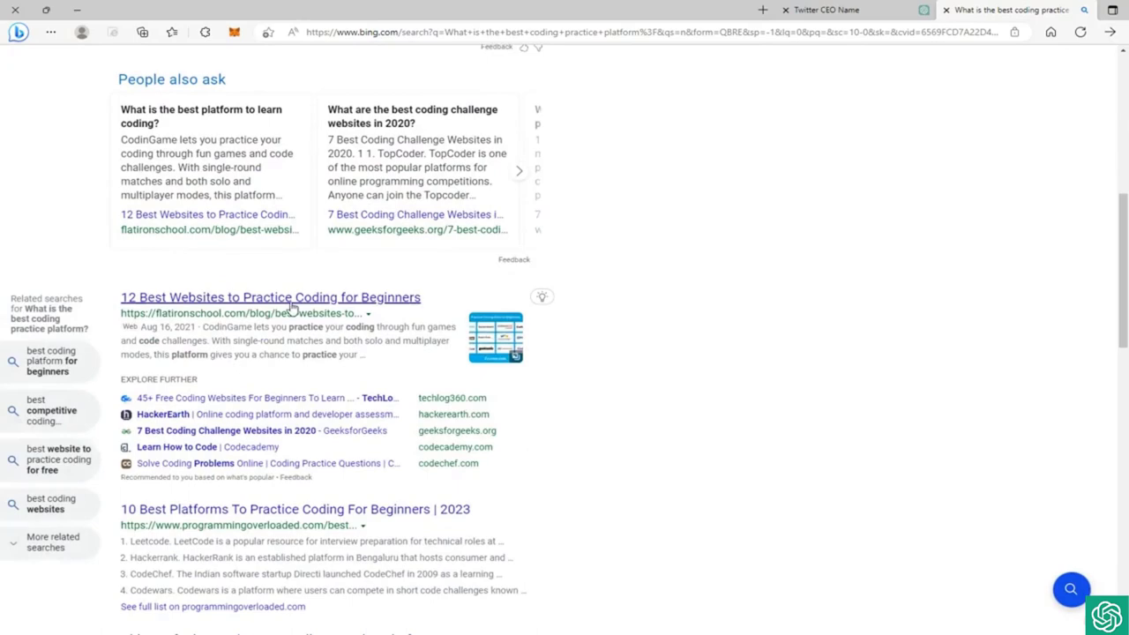
scroll(up, 3)
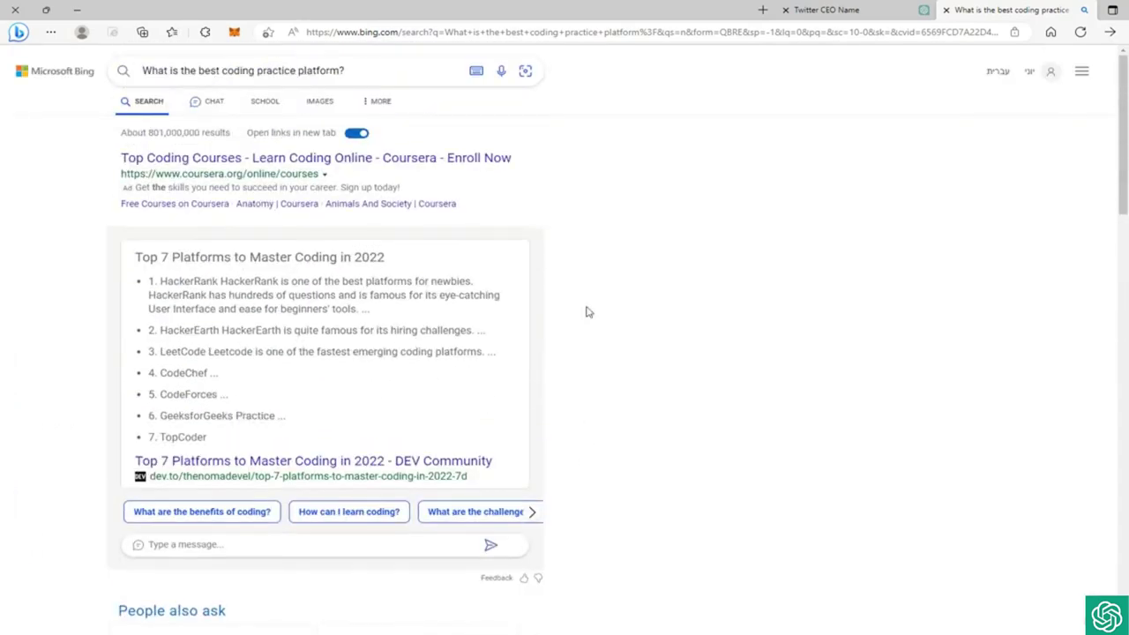
mouse_move(470, 347)
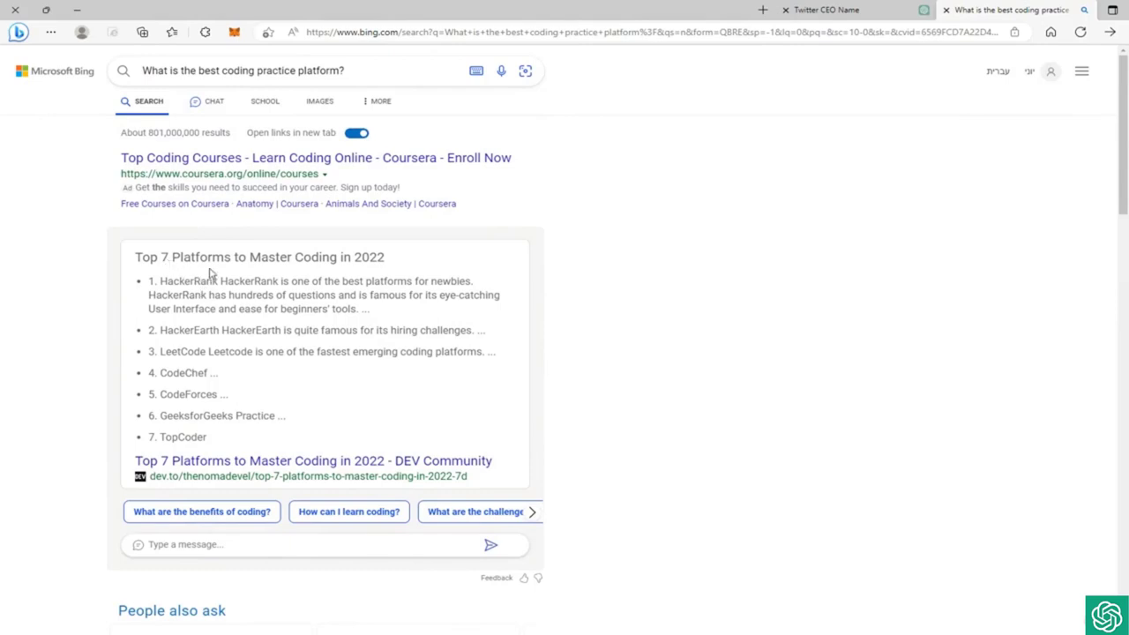
mouse_move(255, 294)
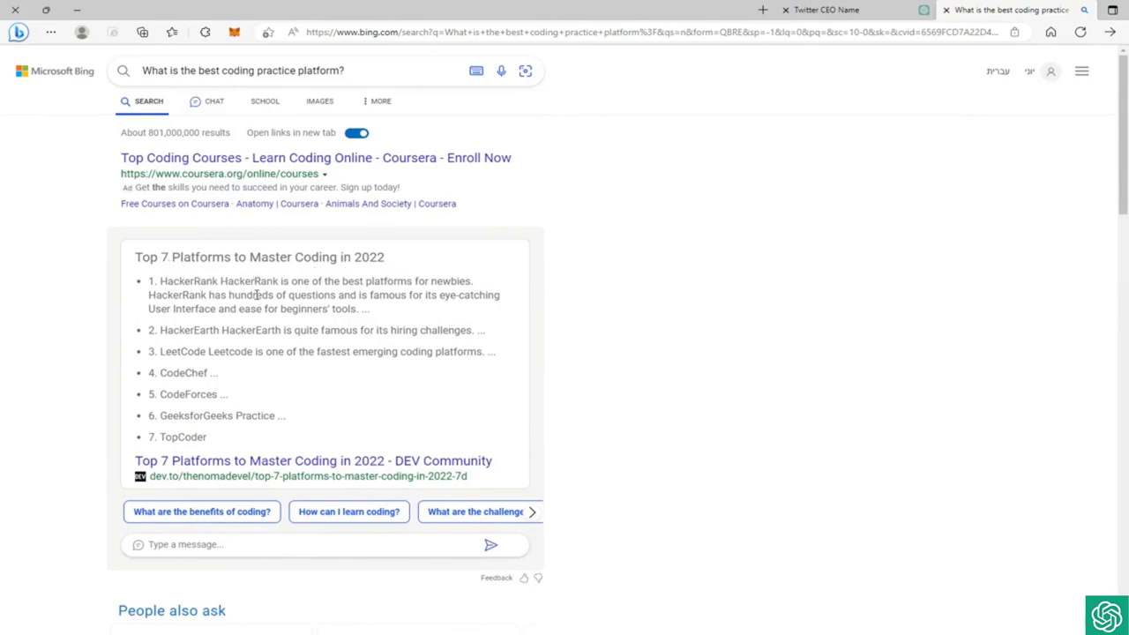
mouse_move(206, 373)
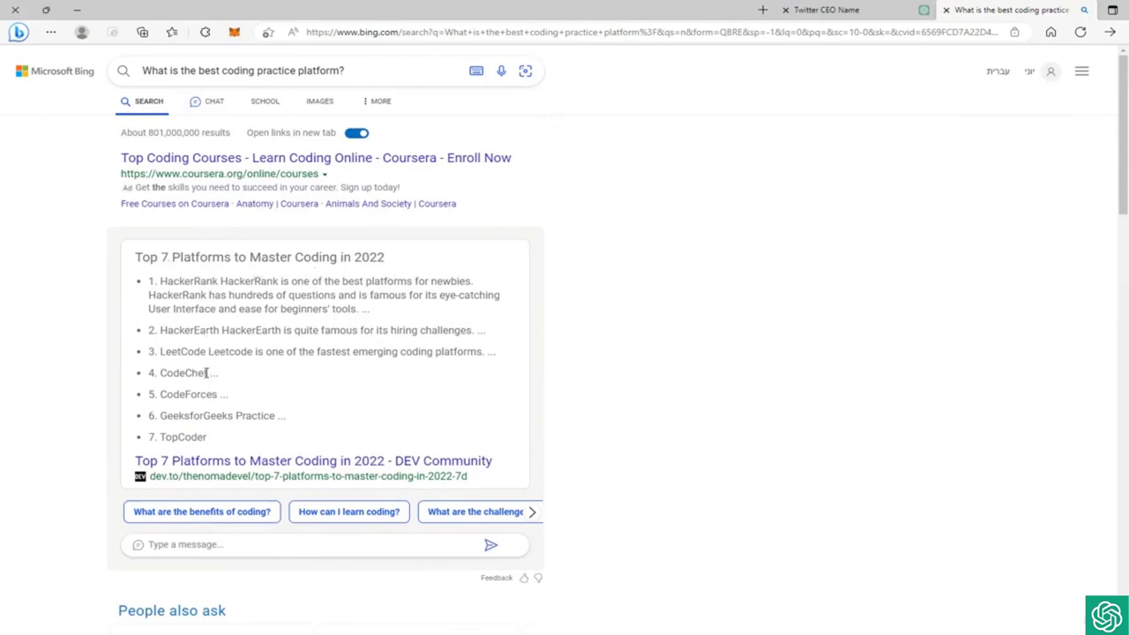
mouse_move(243, 432)
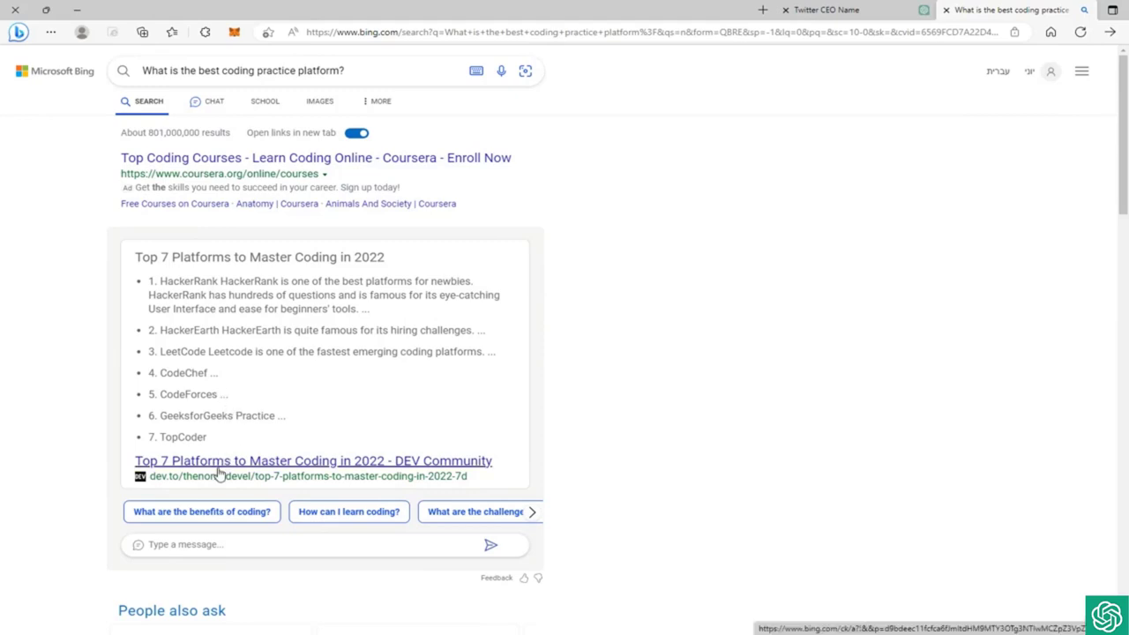
mouse_move(187, 482)
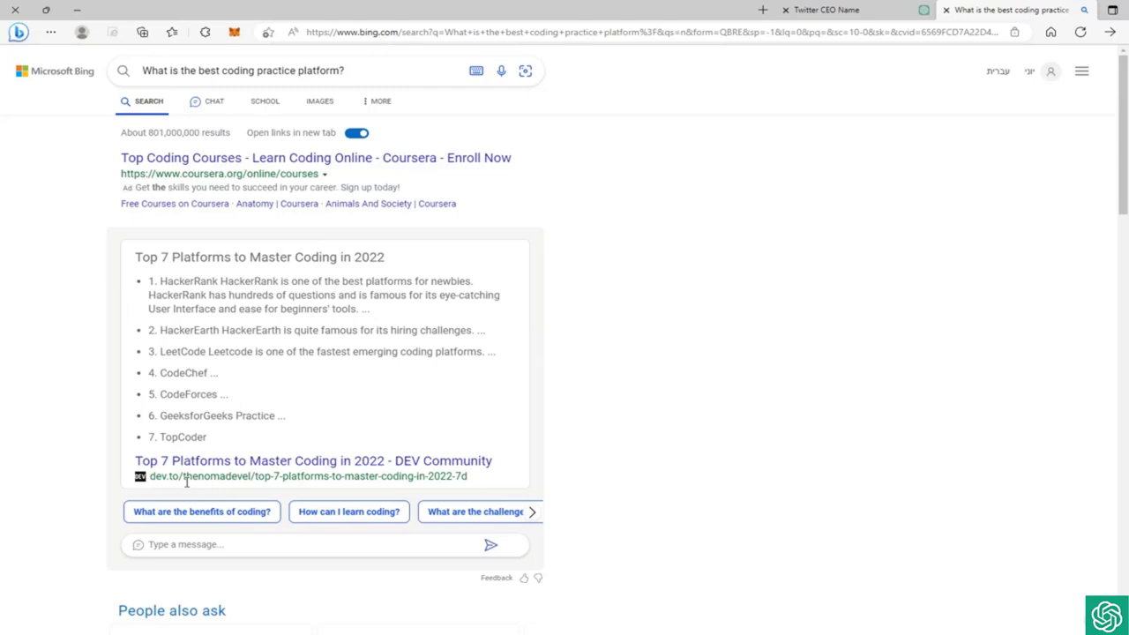
mouse_move(243, 518)
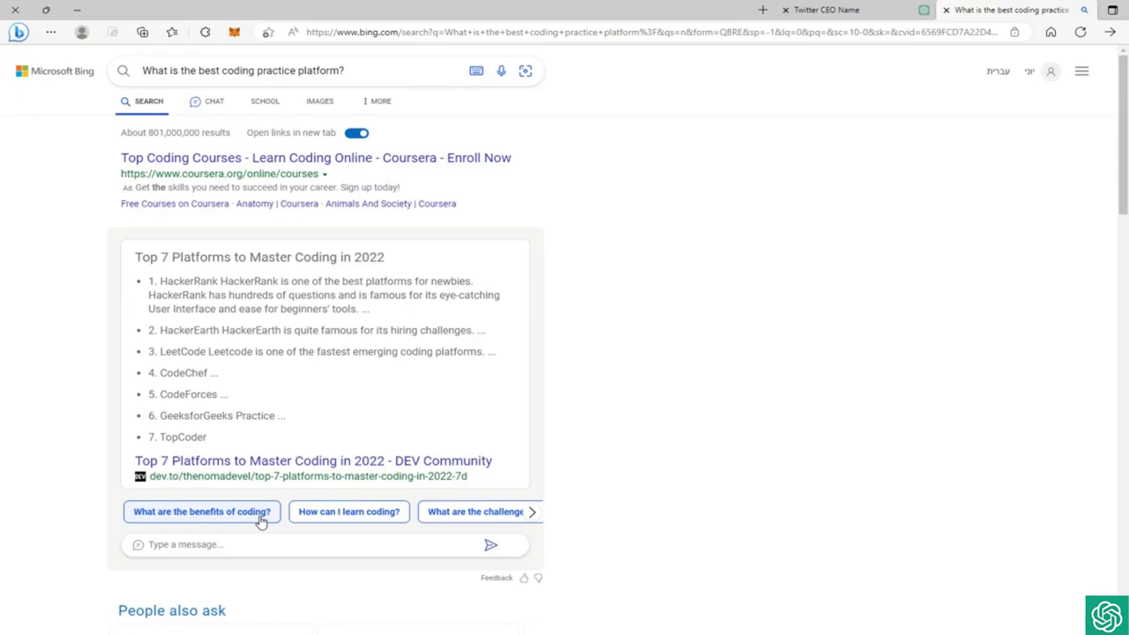
mouse_move(503, 530)
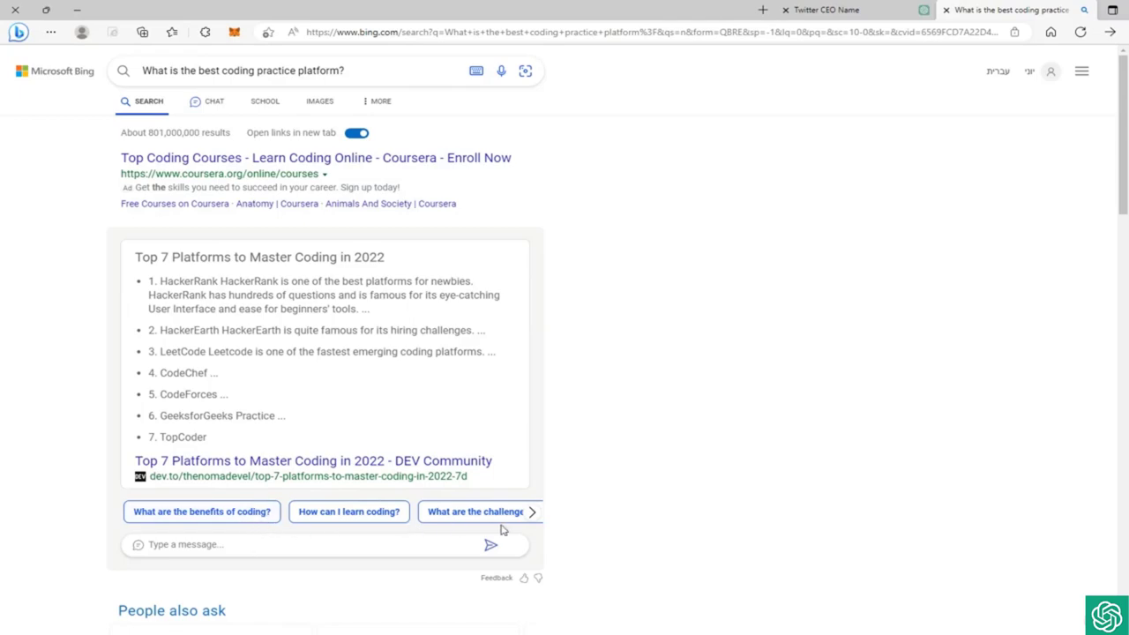
click(533, 512)
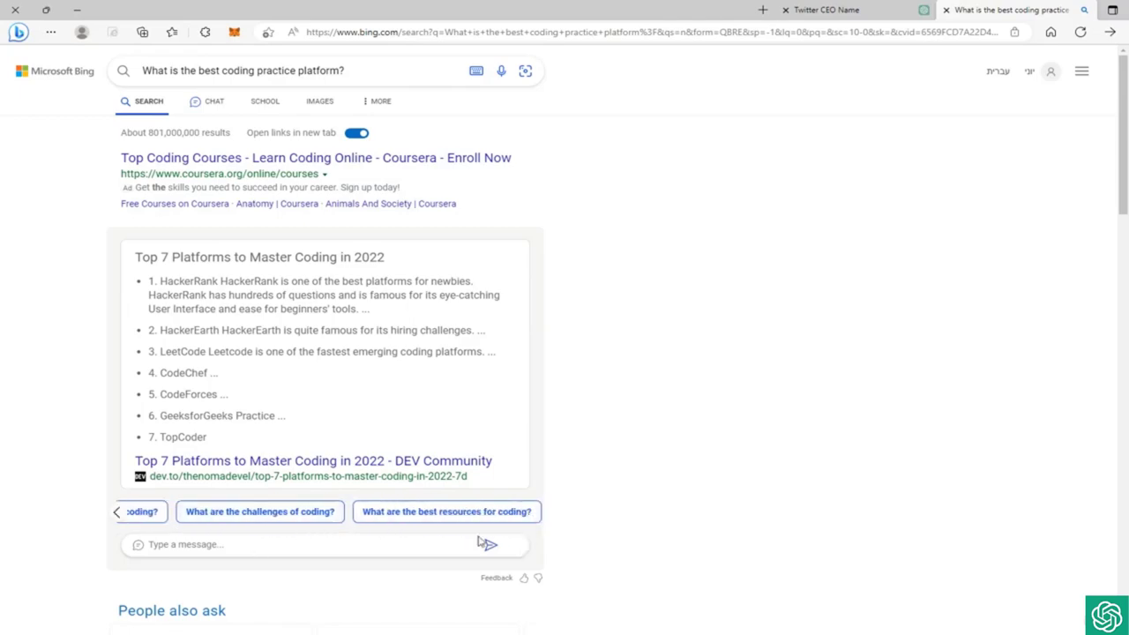
scroll(down, 3)
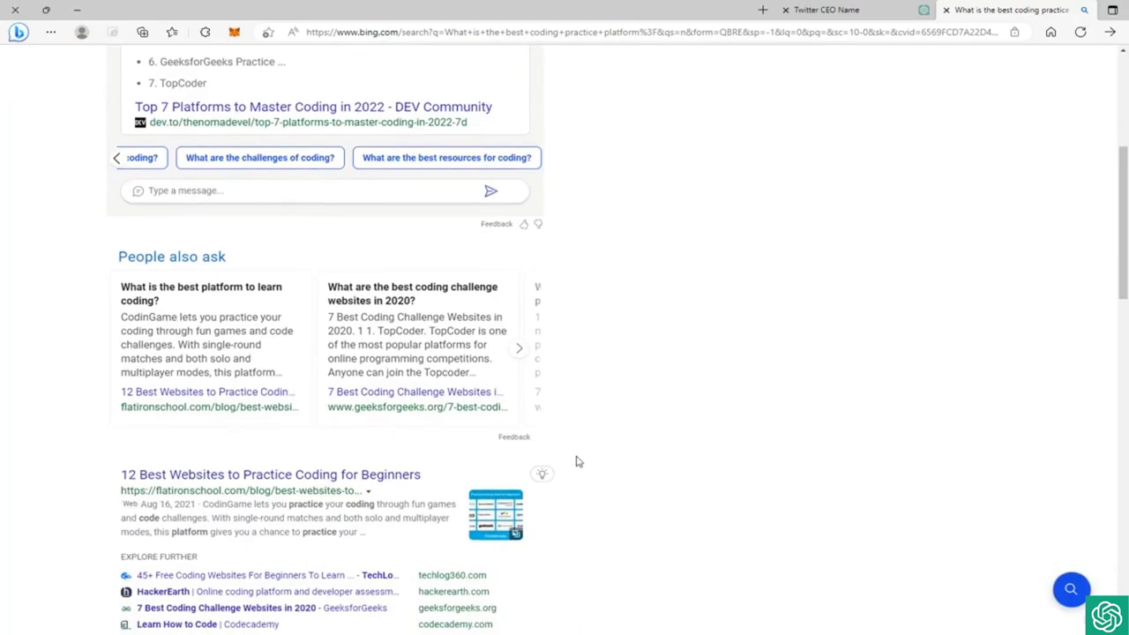
scroll(up, 3)
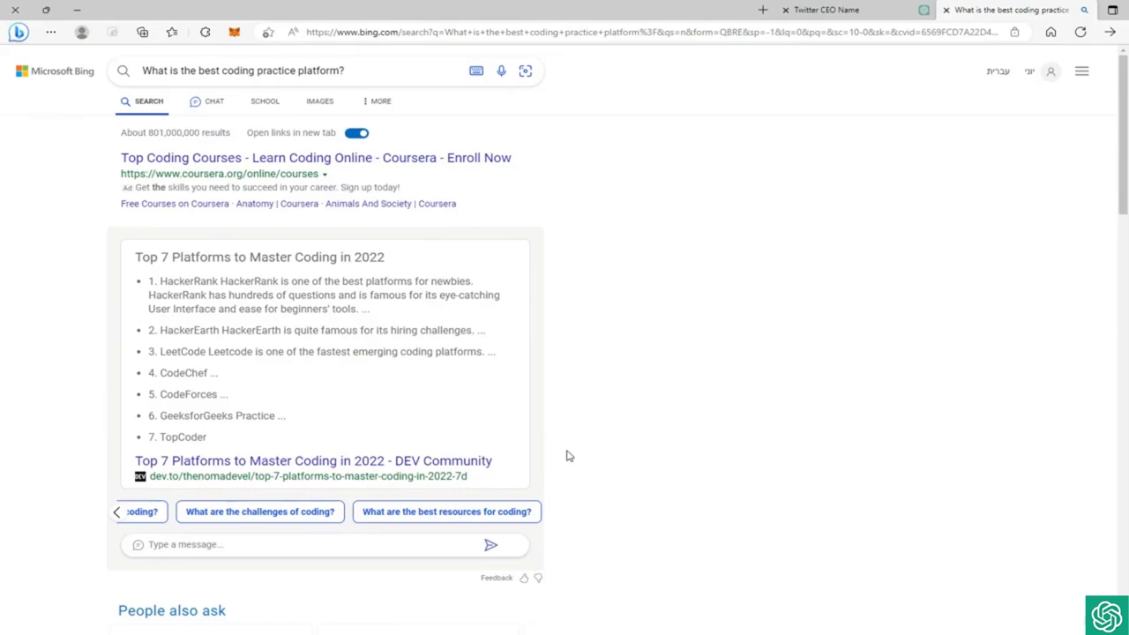
mouse_move(391, 273)
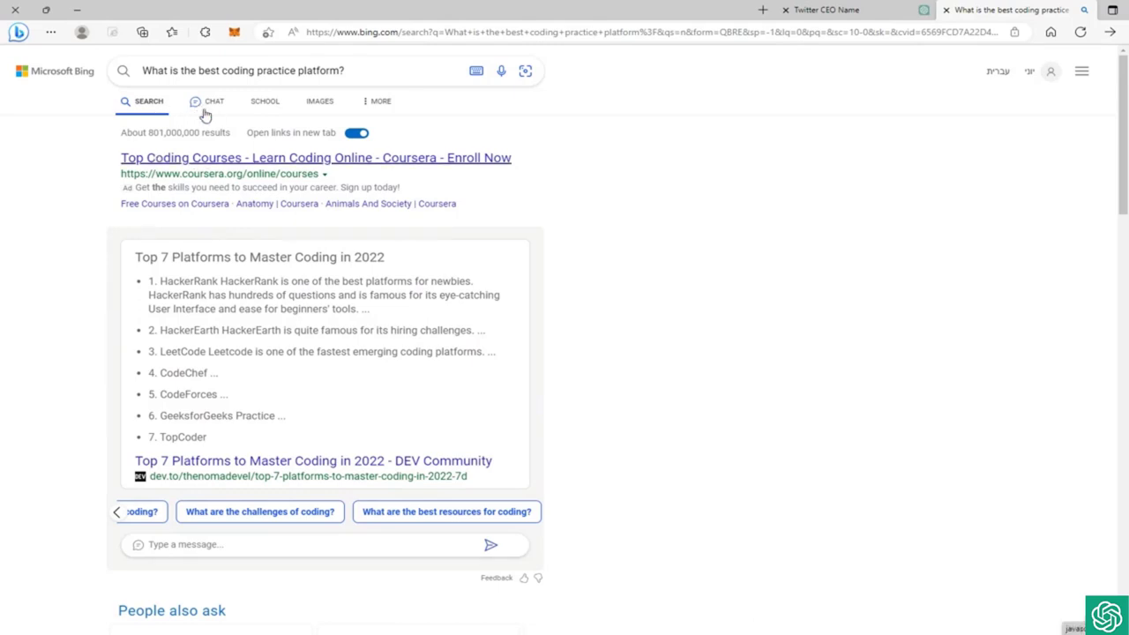
Step: Ask the coding-platform question in Chat and read its answer naming LeetCode and HackerRank
click(213, 101)
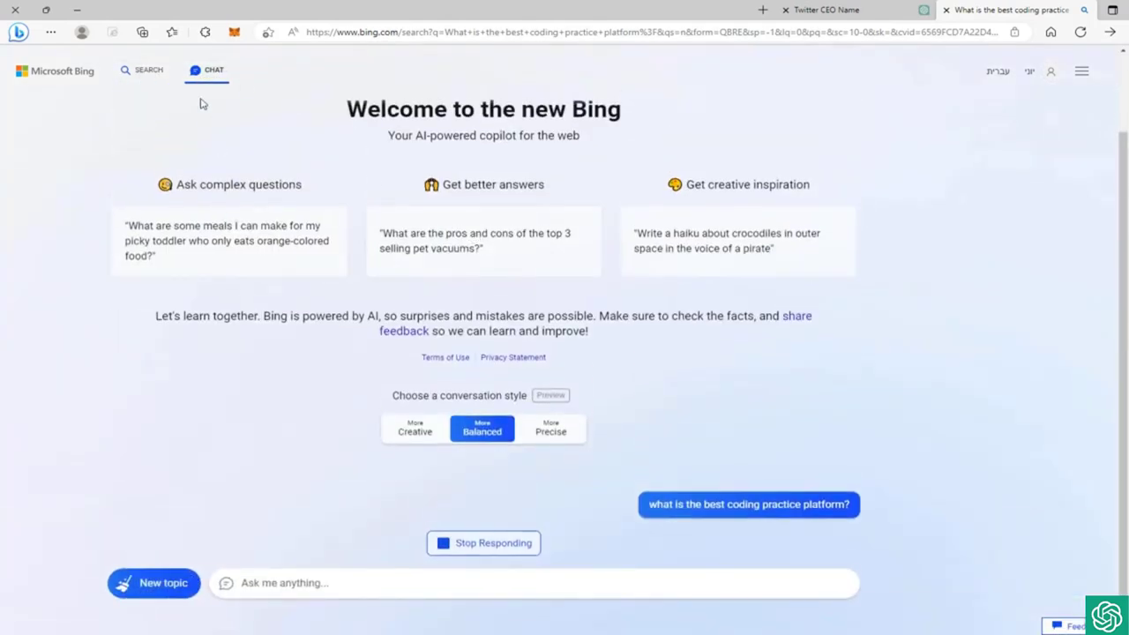
mouse_move(138, 105)
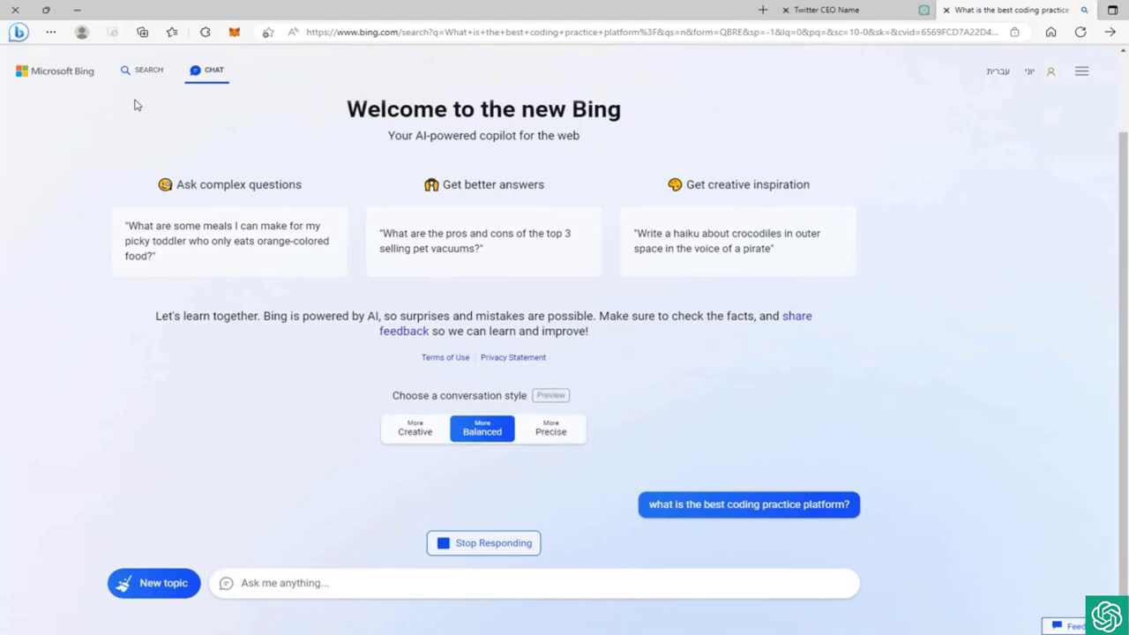
mouse_move(466, 510)
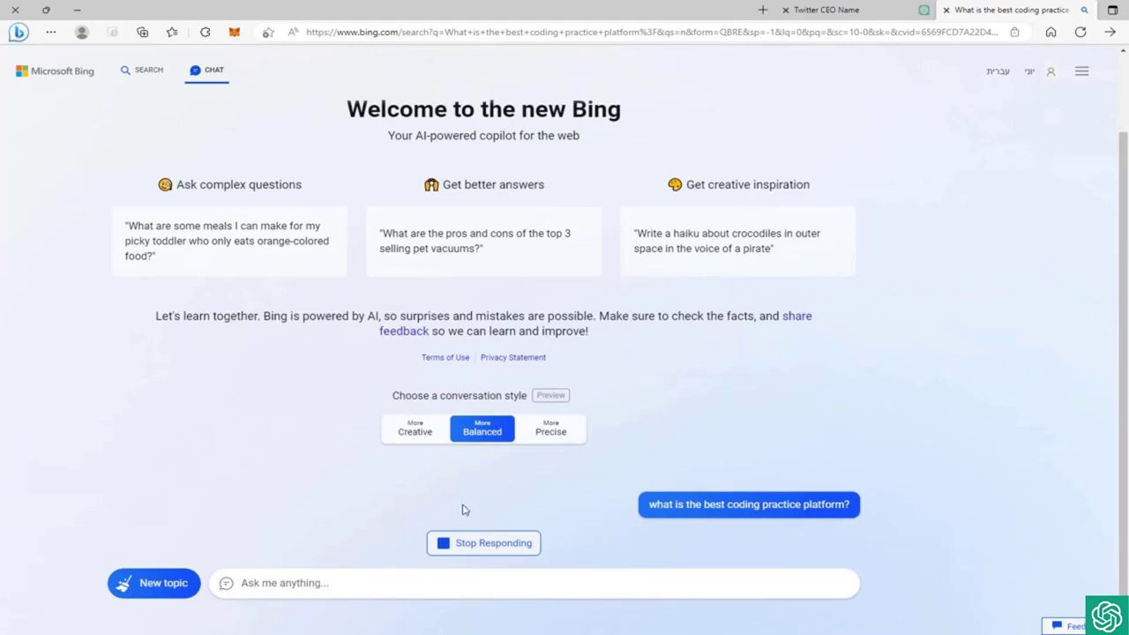
scroll(down, 3)
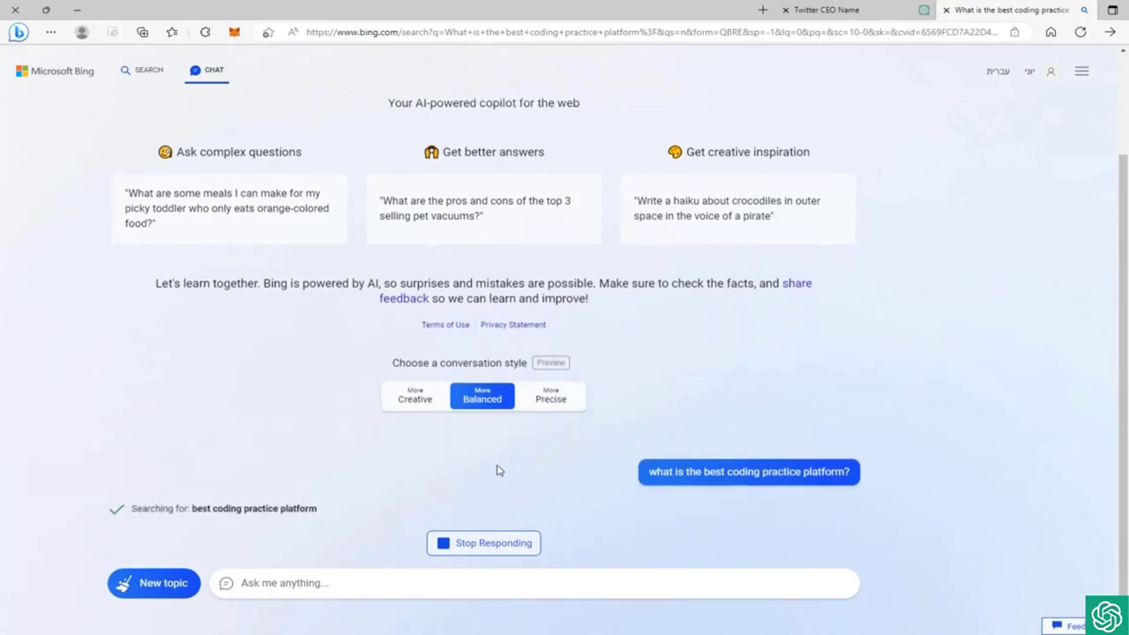
mouse_move(550, 398)
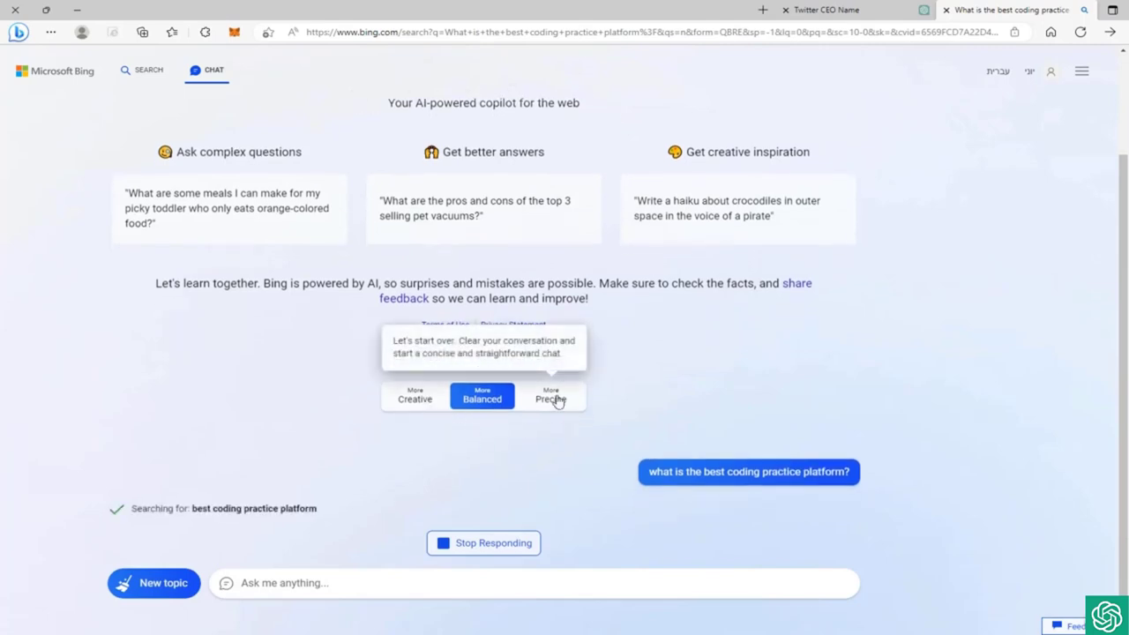
mouse_move(476, 443)
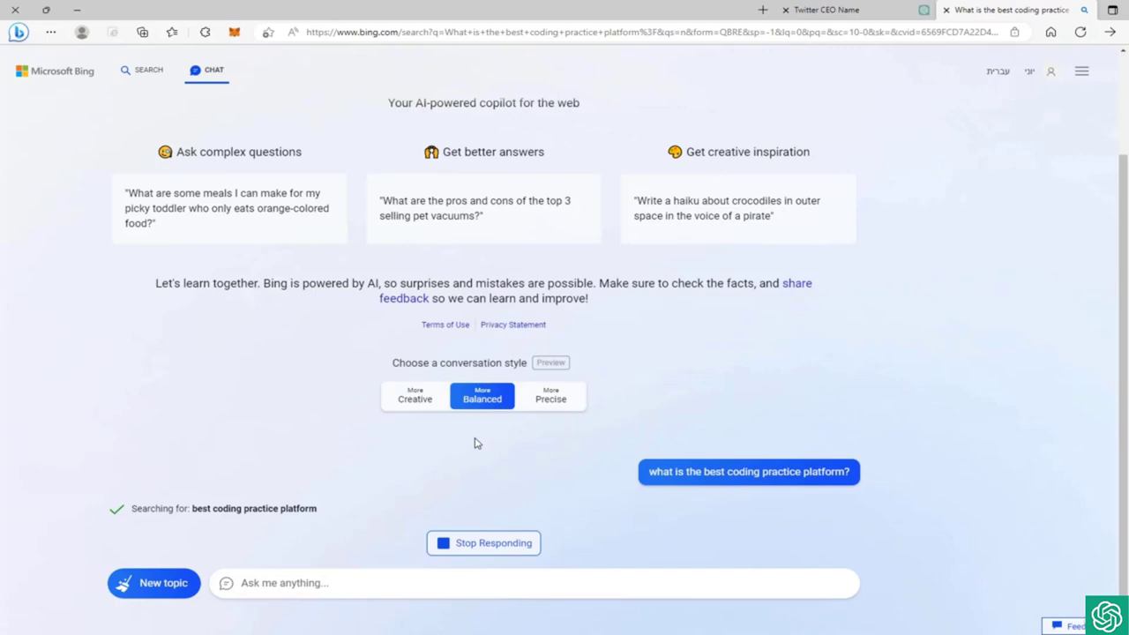
scroll(down, 3)
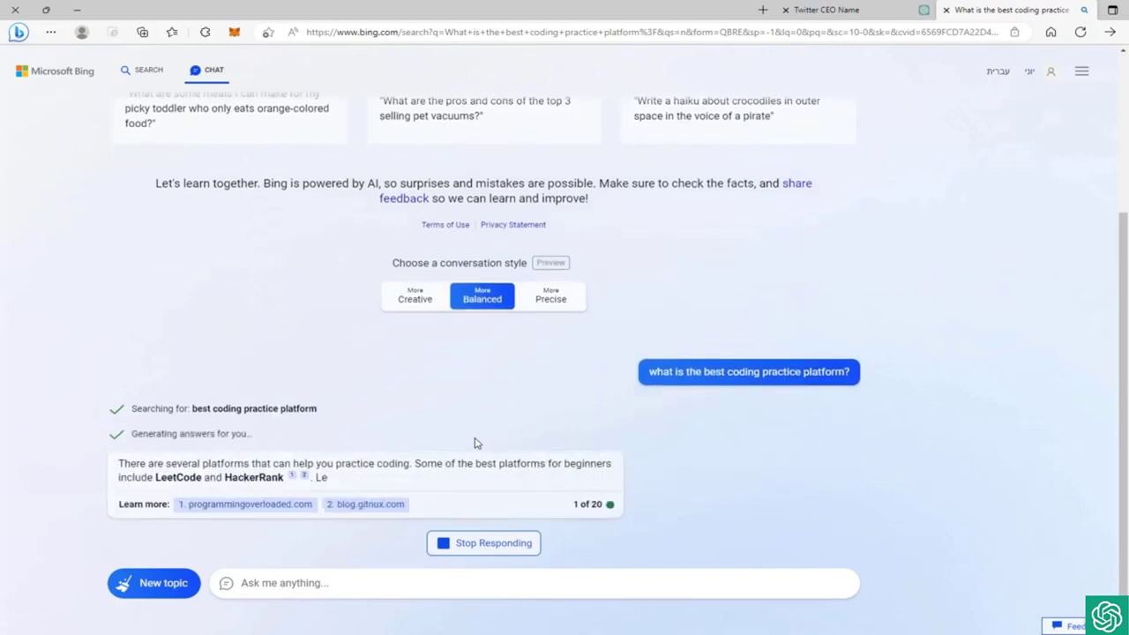